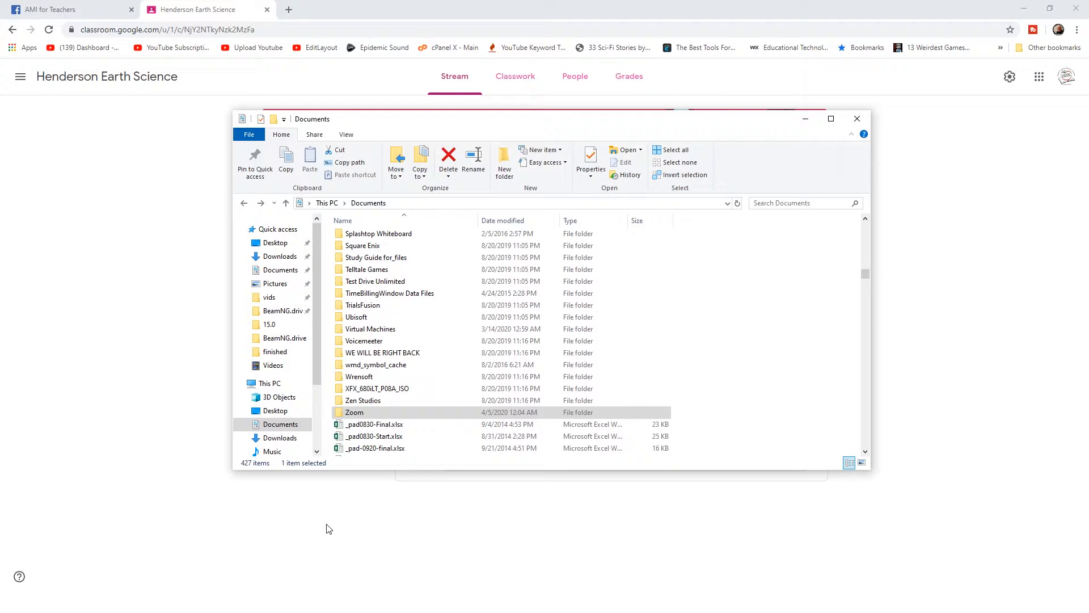
{"action": "mouse_move", "coordinate": [349, 524]}
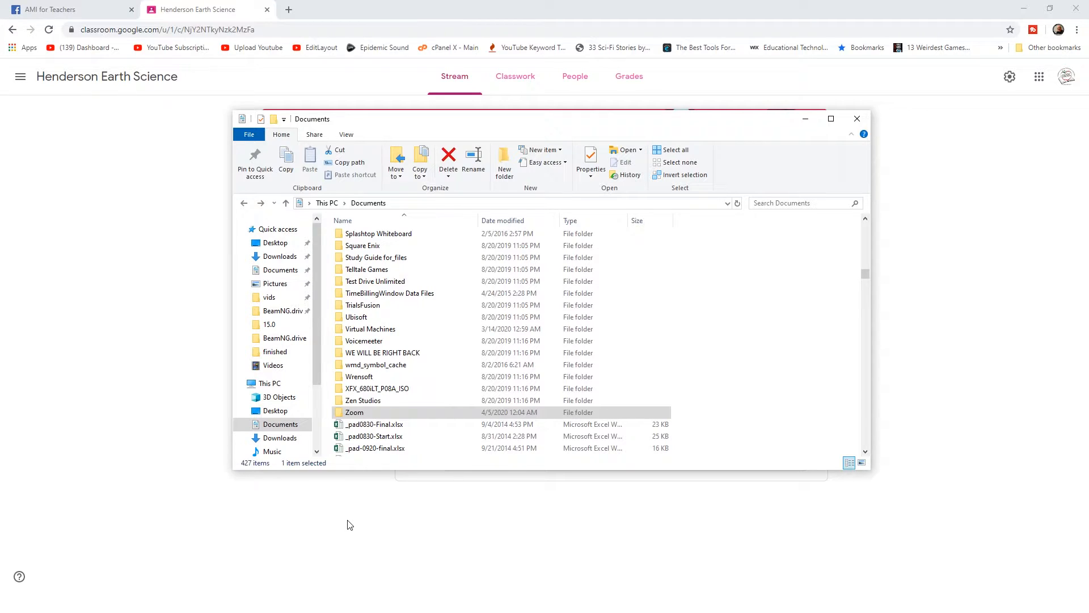
{"action": "mouse_move", "coordinate": [320, 536]}
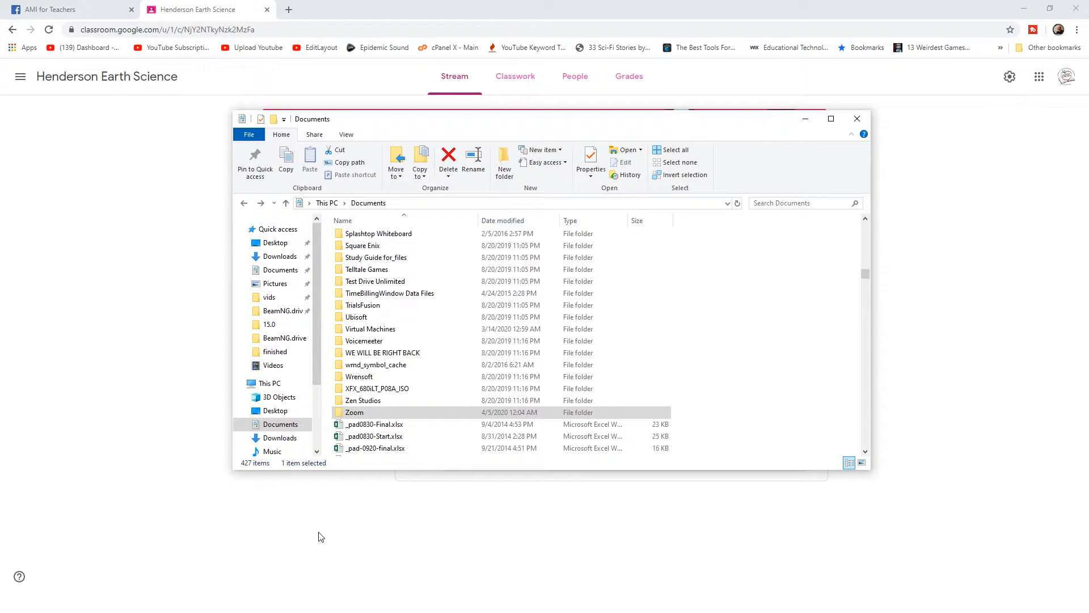
{"action": "mouse_move", "coordinate": [334, 509]}
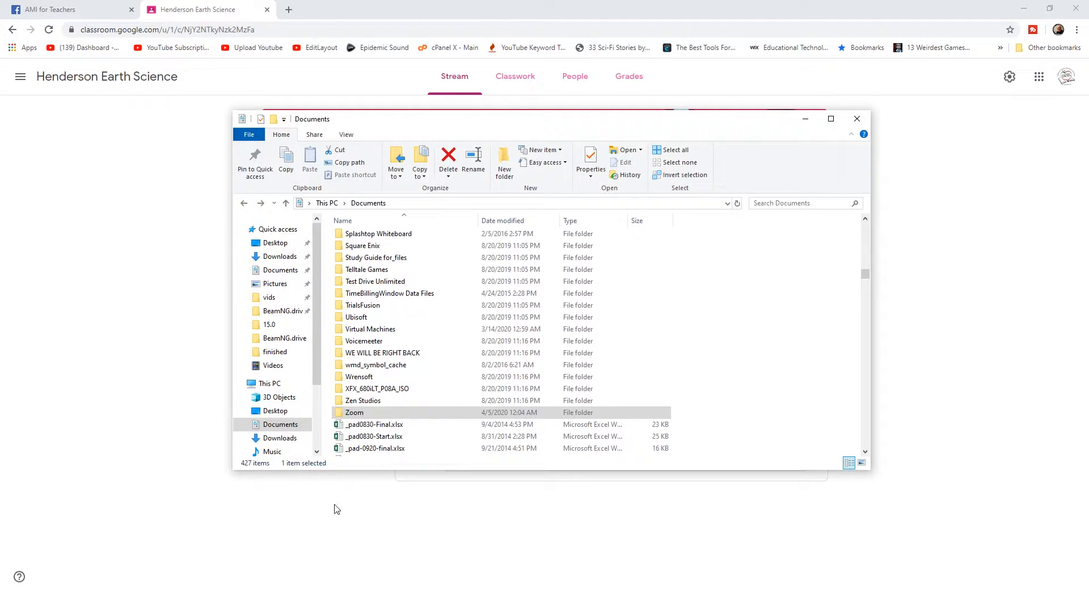
{"action": "mouse_move", "coordinate": [352, 492]}
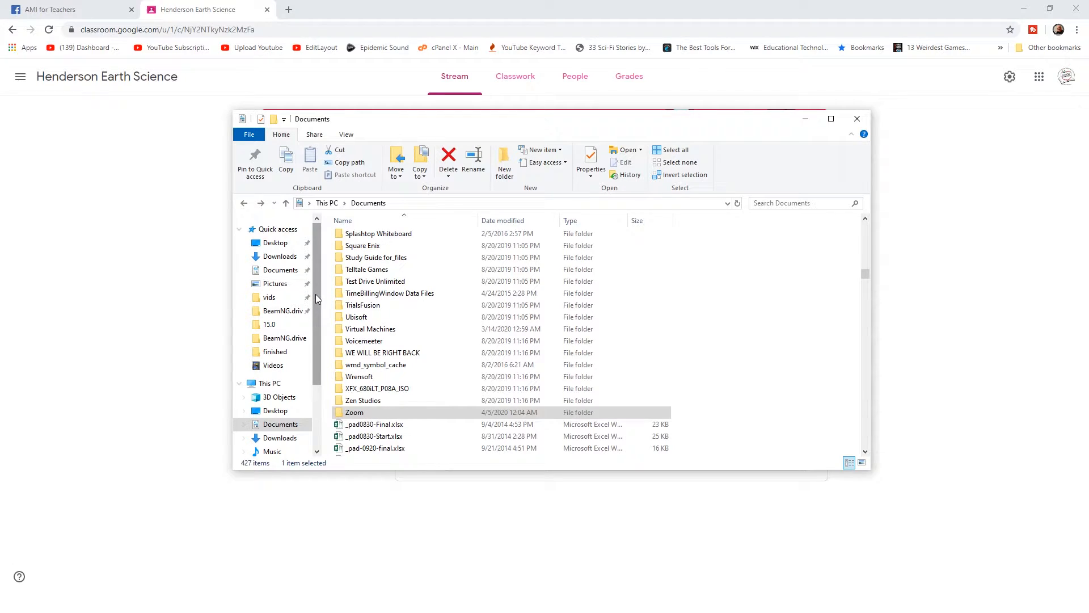
Open Documents > Zoom to list the dated meeting recording folders.
{"action": "left_click", "coordinate": [280, 423]}
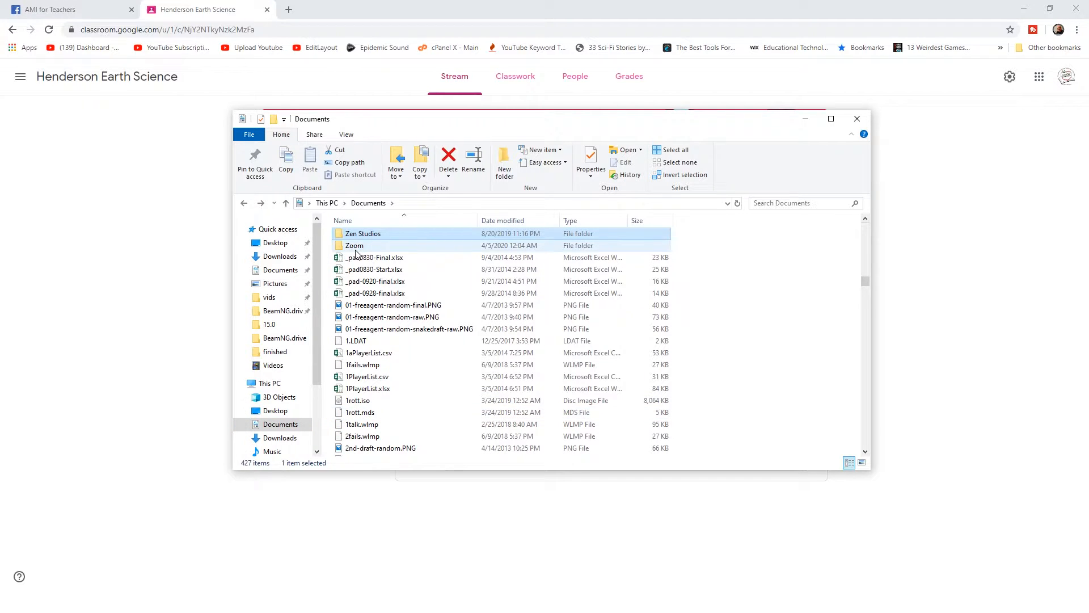
{"action": "left_click", "coordinate": [354, 245]}
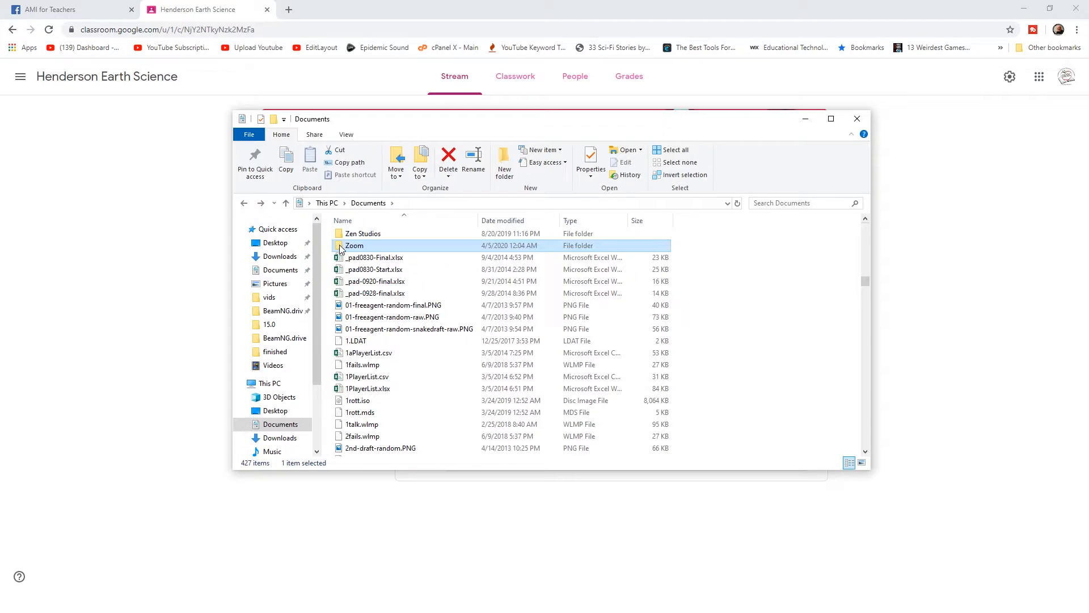
{"action": "double_click", "coordinate": [354, 245]}
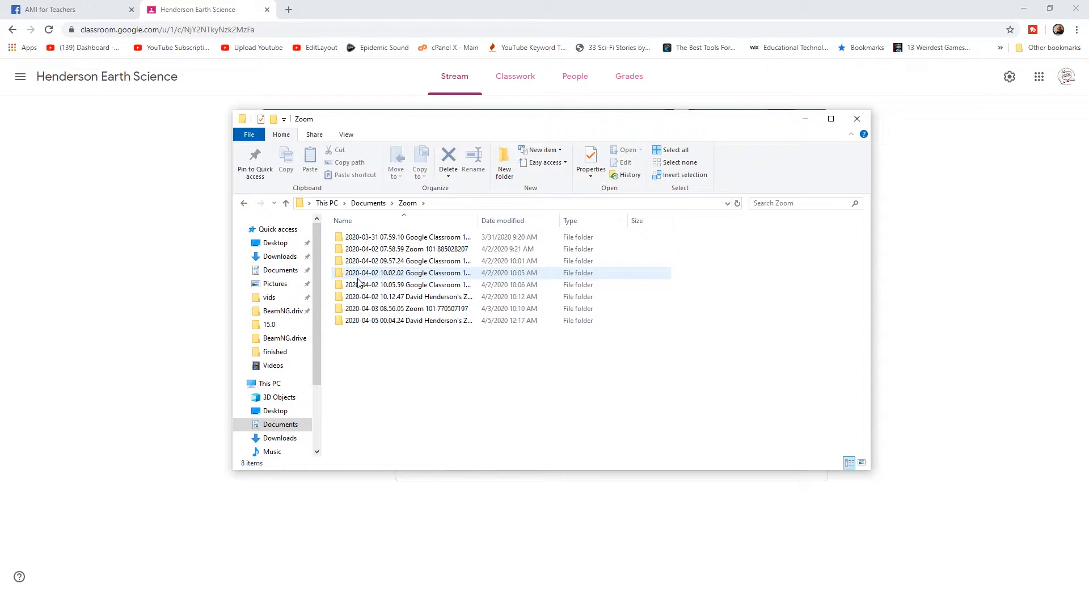
{"action": "left_click", "coordinate": [407, 248]}
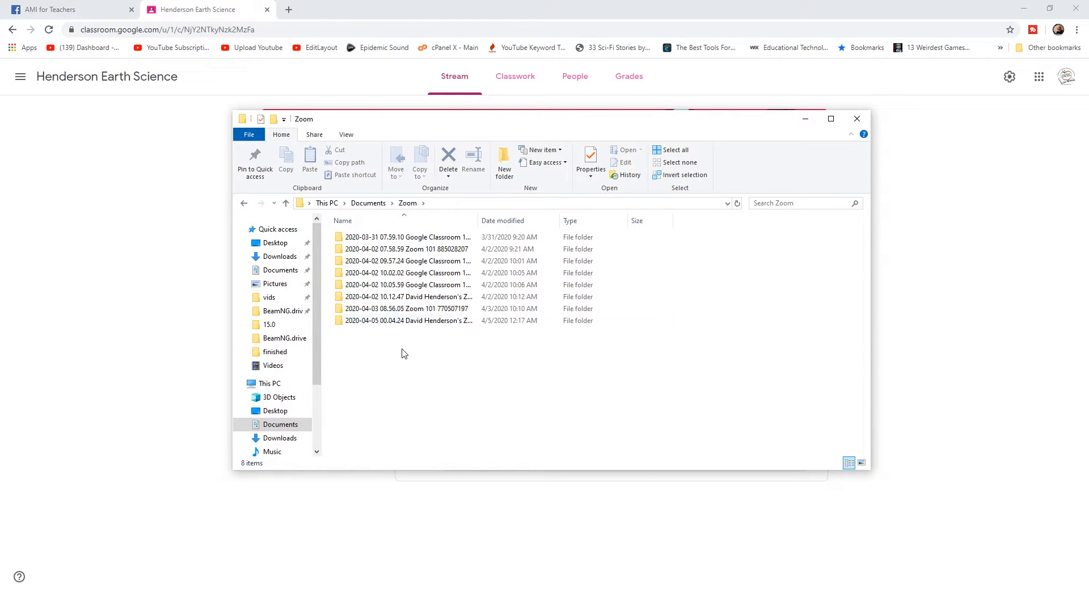
{"action": "mouse_move", "coordinate": [408, 320]}
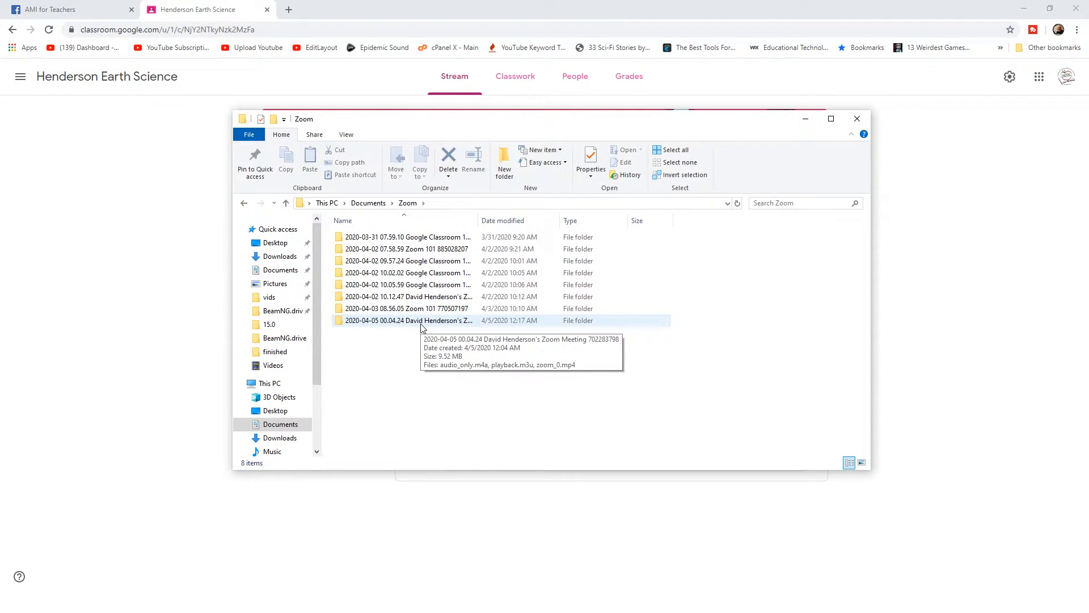
Open the 2020-04-05 meeting folder and select the zoom_0.mp4 recording.
{"action": "double_click", "coordinate": [408, 320]}
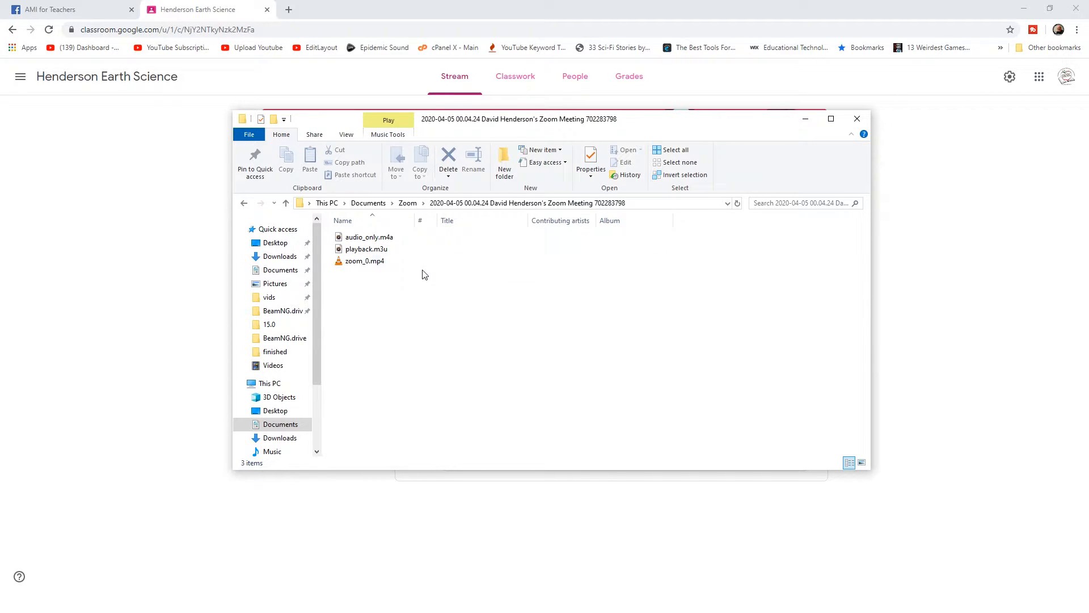
{"action": "mouse_move", "coordinate": [382, 294]}
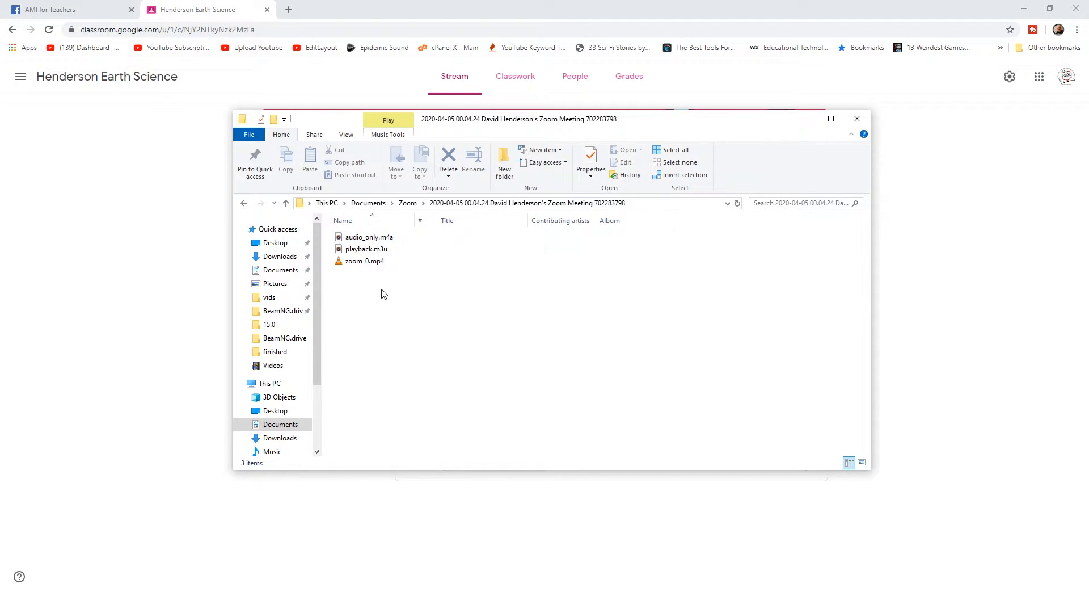
{"action": "mouse_move", "coordinate": [342, 273]}
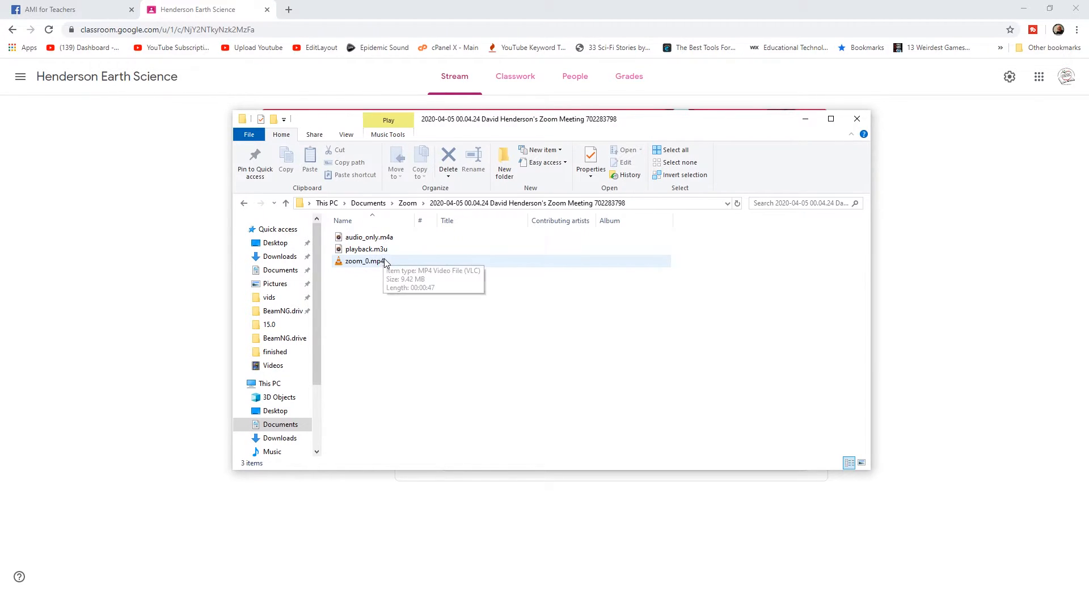
{"action": "mouse_move", "coordinate": [556, 257]}
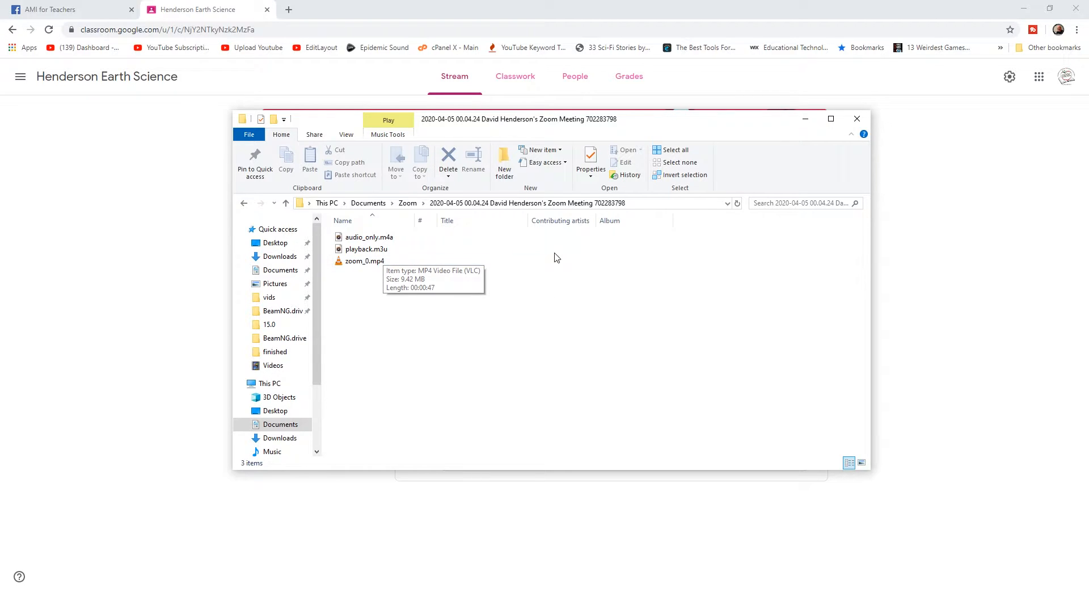
{"action": "left_click", "coordinate": [364, 261]}
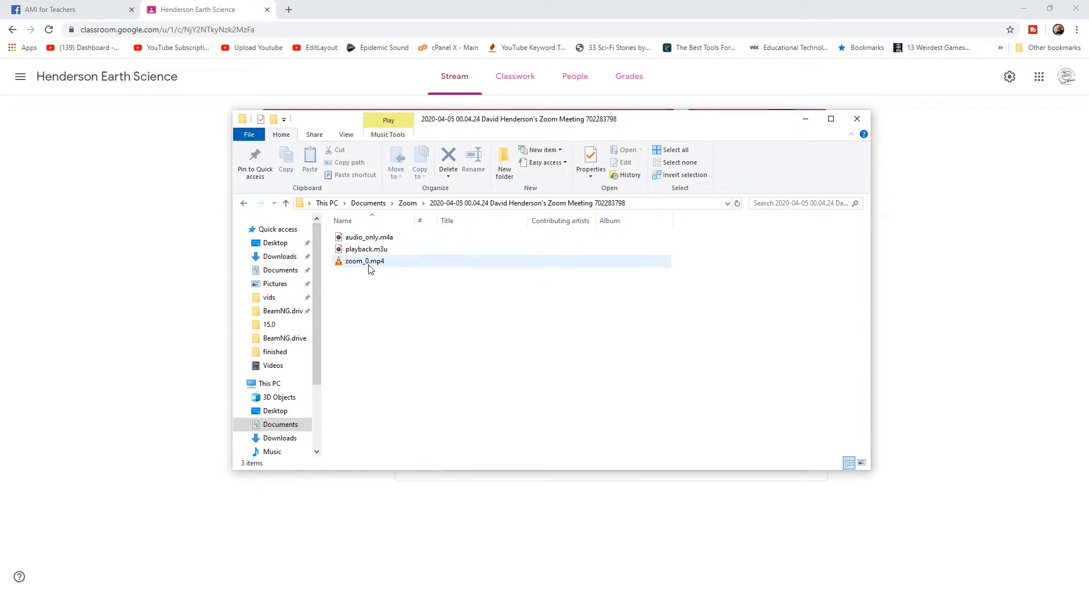
{"action": "left_click", "coordinate": [376, 284]}
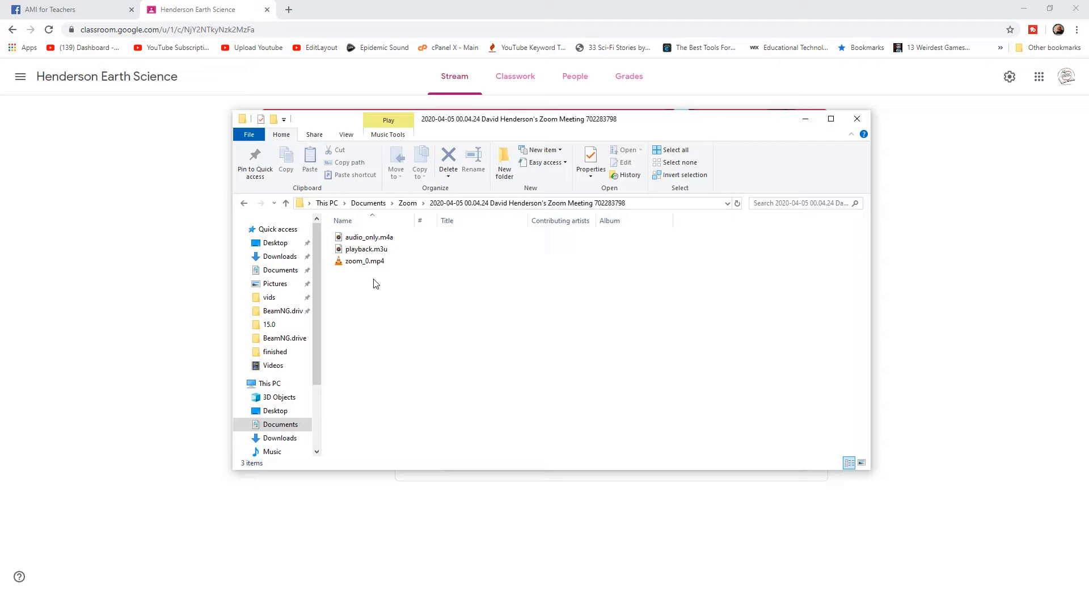
Rename zoom_0.mp4 to a name beginning 'Science-Demo-01' via the right-click menu.
{"action": "right_click", "coordinate": [365, 261]}
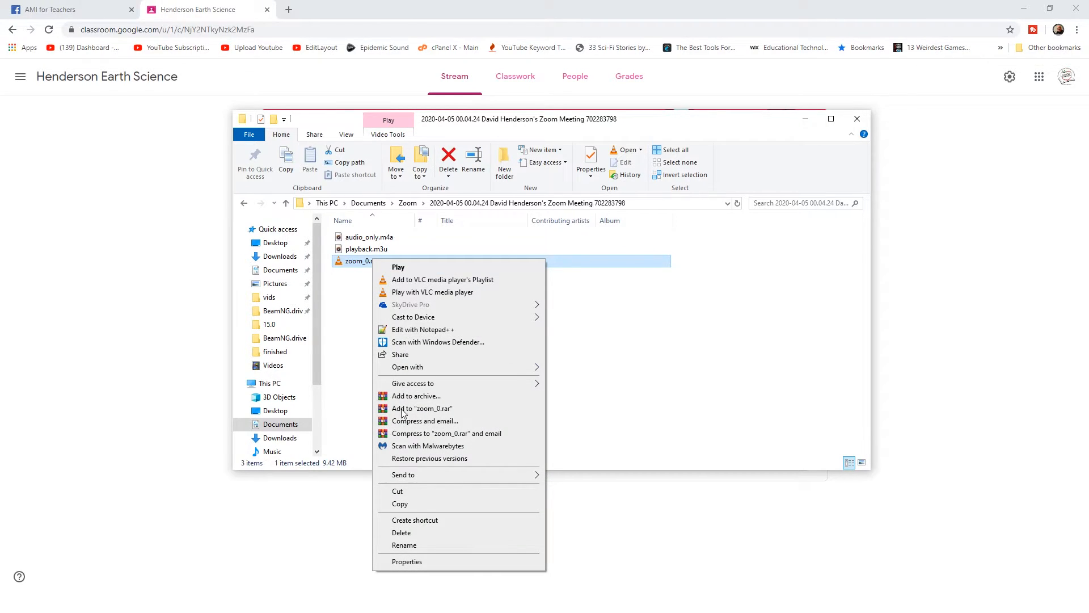
{"action": "left_click", "coordinate": [404, 544]}
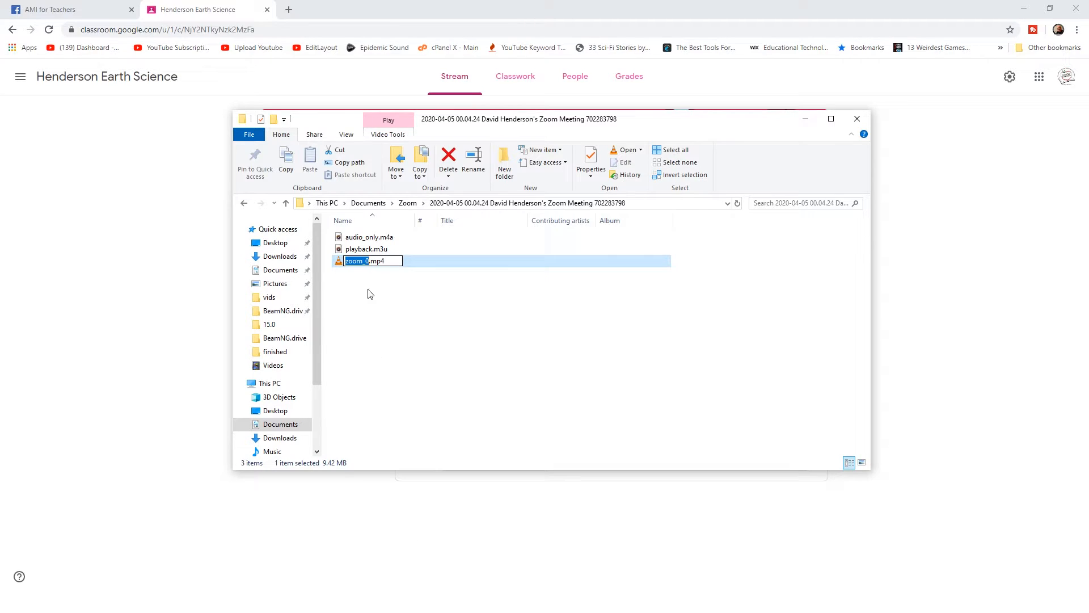
{"action": "mouse_move", "coordinate": [389, 338]}
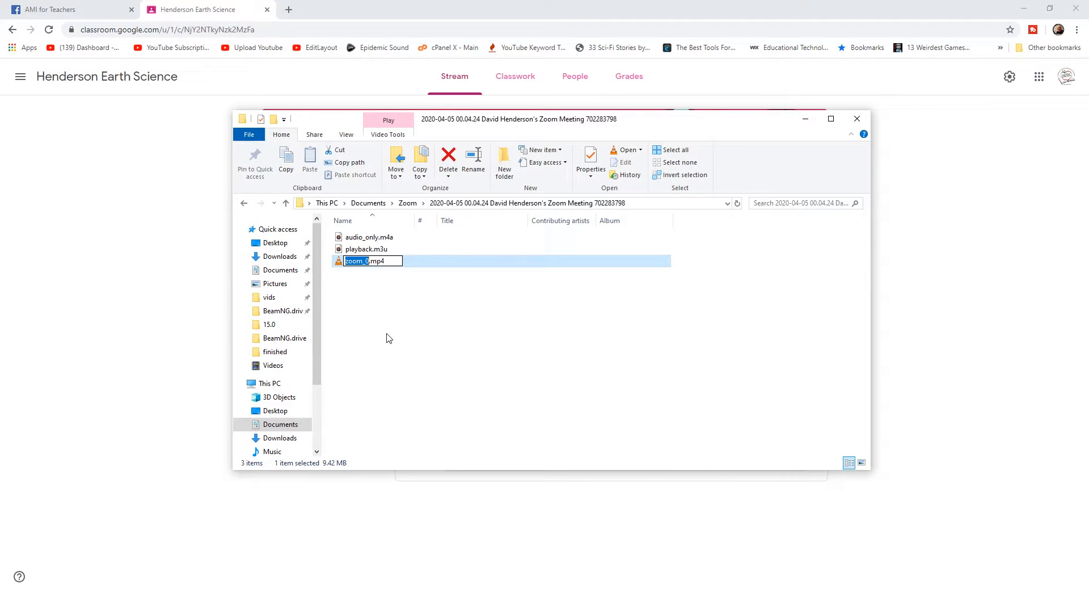
{"action": "type", "text": "Science-Demo-01...."}
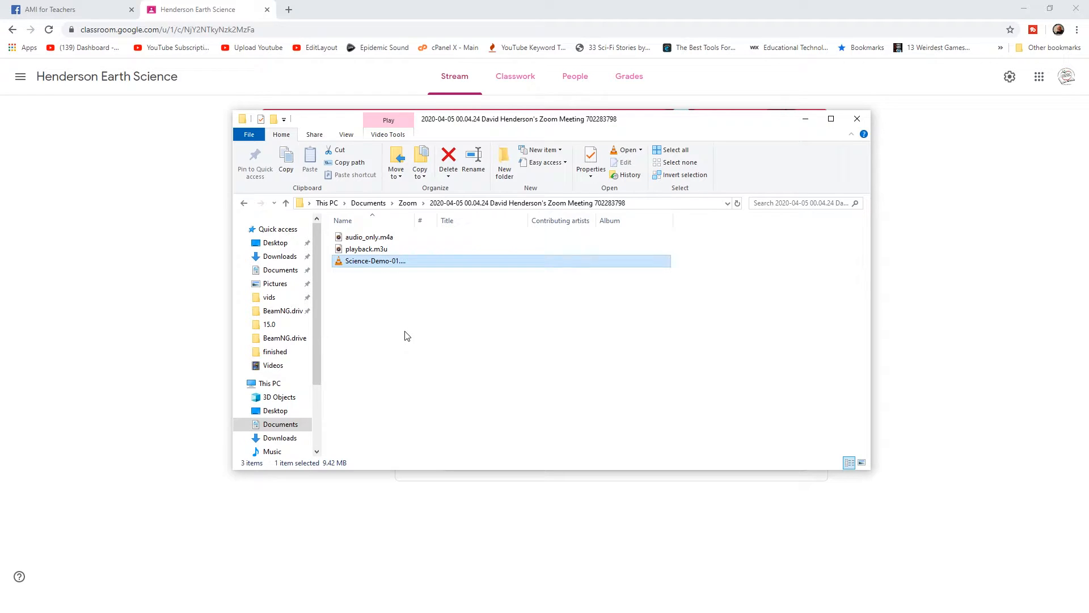
{"action": "mouse_move", "coordinate": [380, 274]}
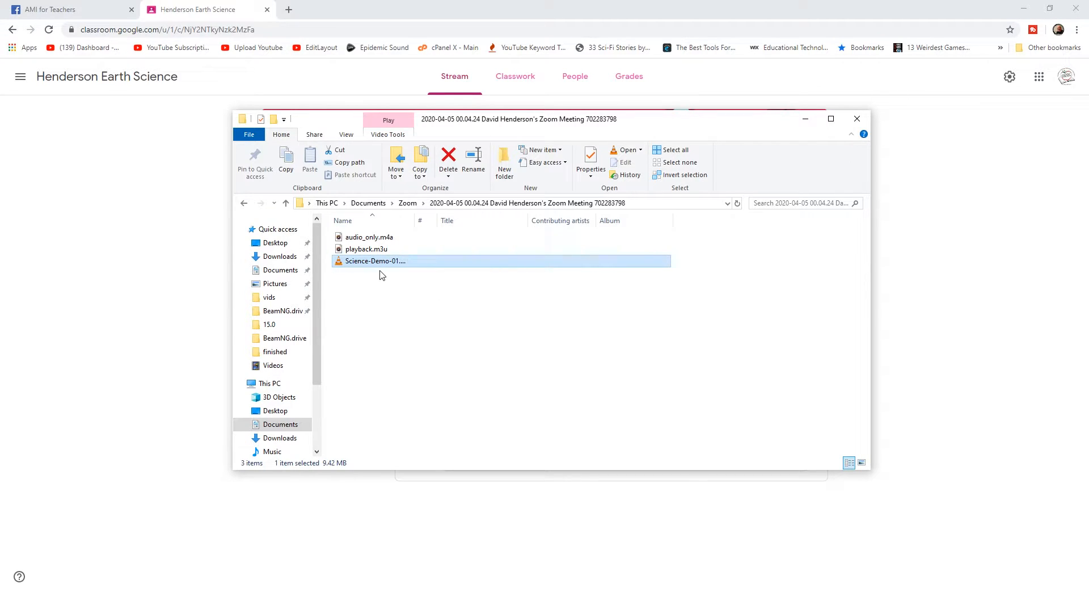
{"action": "mouse_move", "coordinate": [398, 284]}
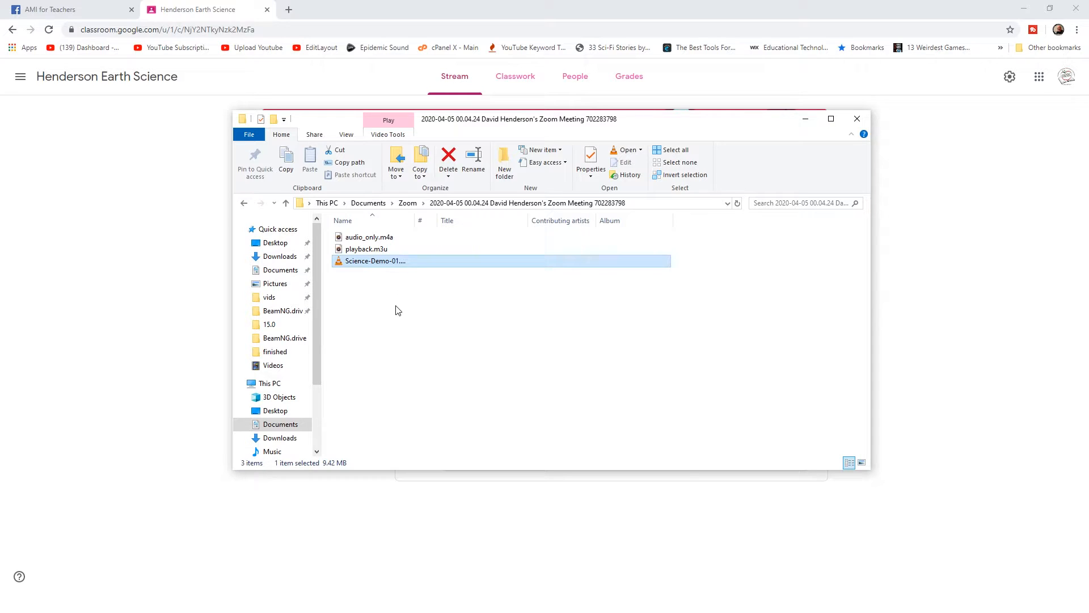
{"action": "mouse_move", "coordinate": [422, 275]}
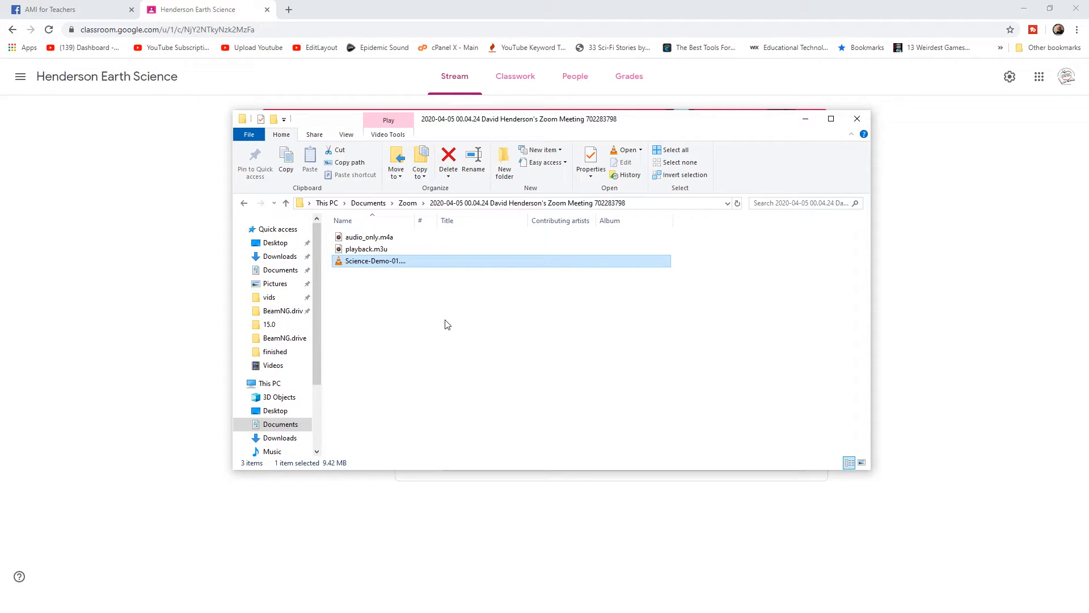
{"action": "mouse_move", "coordinate": [516, 208]}
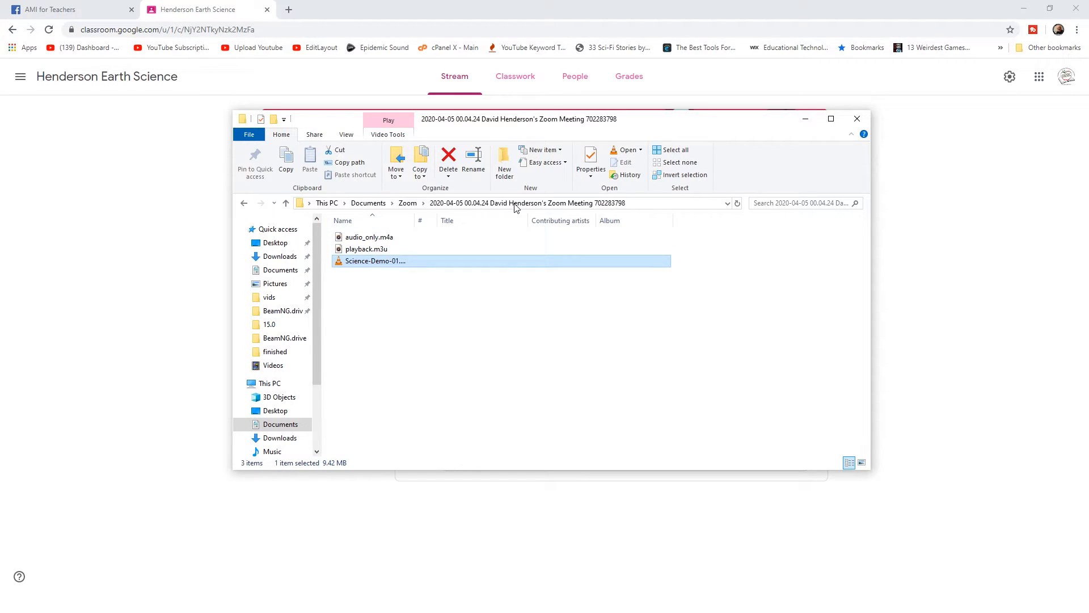
Switch to Google Classroom and open Henderson Earth Science's Classwork page.
{"action": "left_click", "coordinate": [525, 203]}
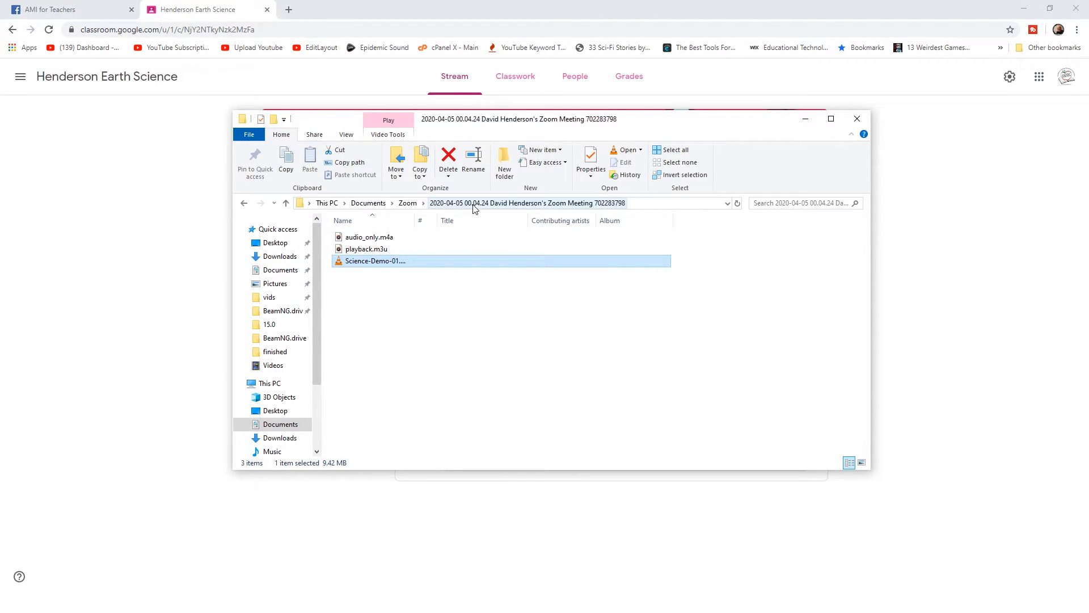
{"action": "left_click", "coordinate": [856, 120]}
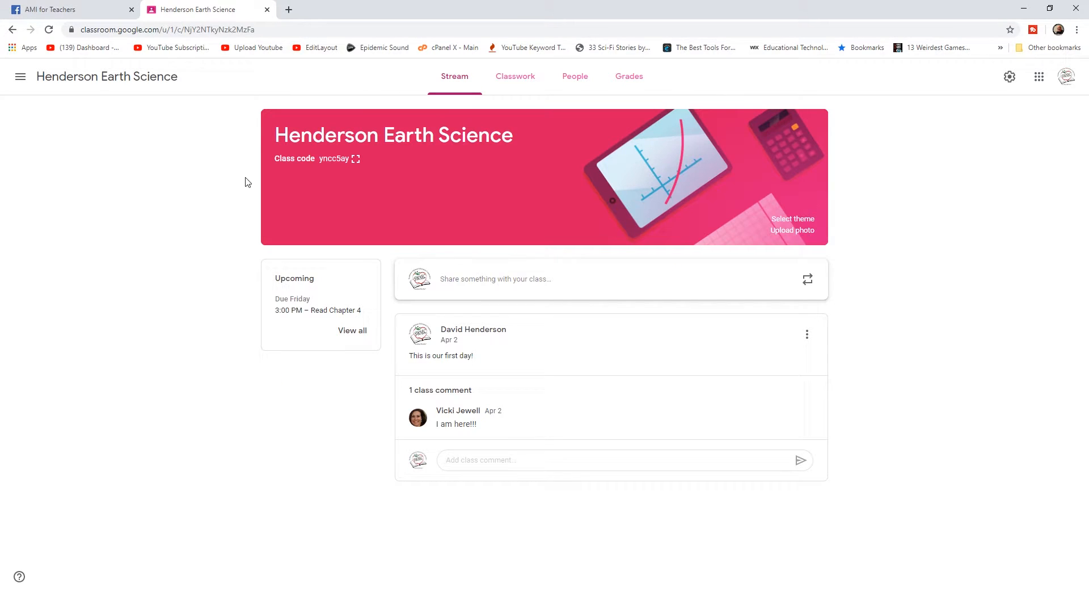
{"action": "mouse_move", "coordinate": [389, 209]}
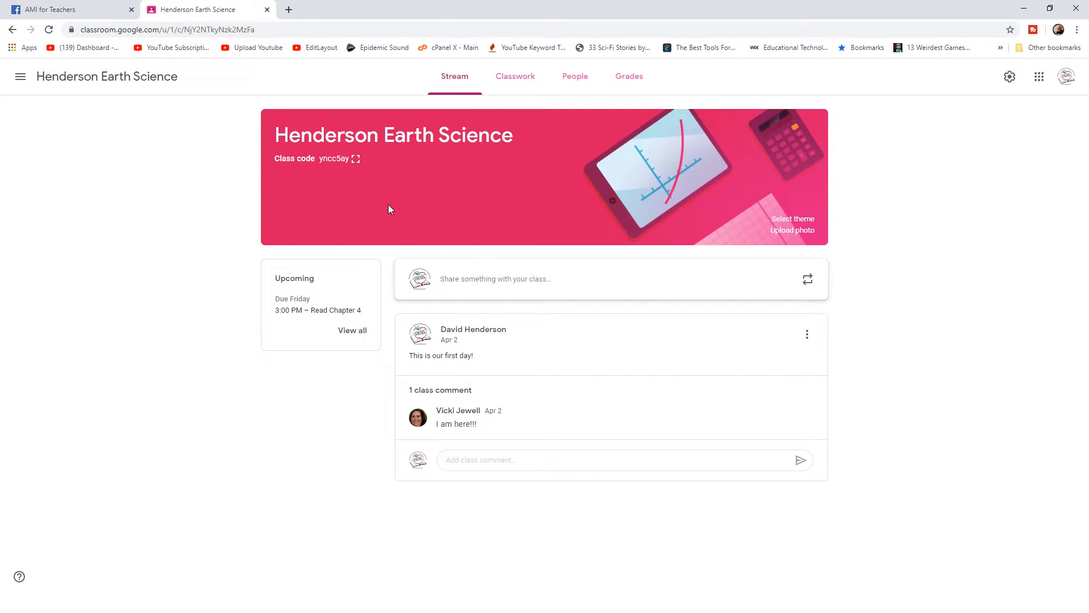
{"action": "mouse_move", "coordinate": [510, 223]}
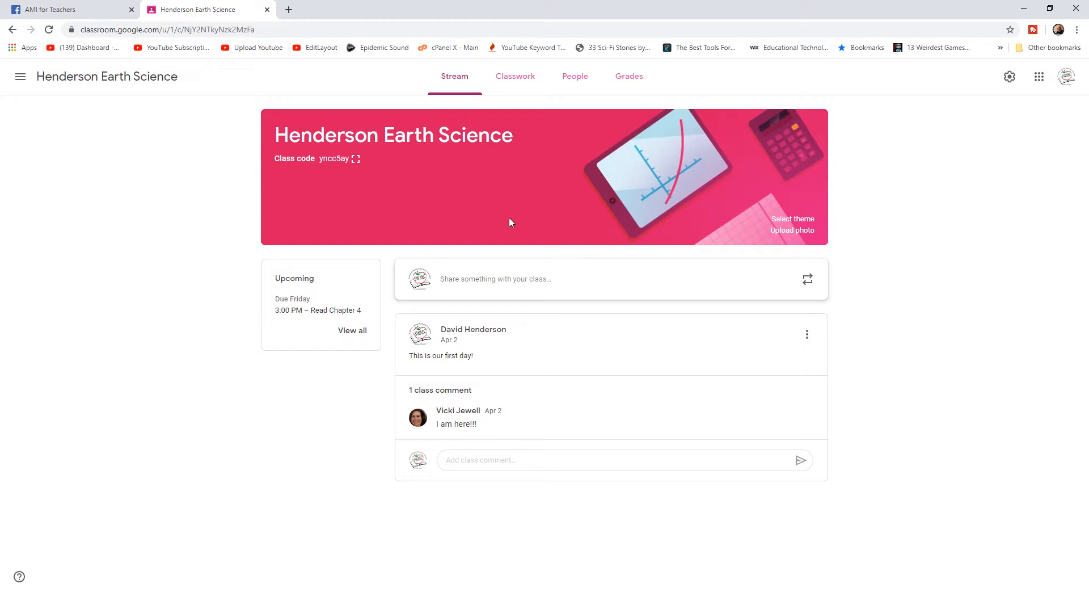
{"action": "mouse_move", "coordinate": [452, 353]}
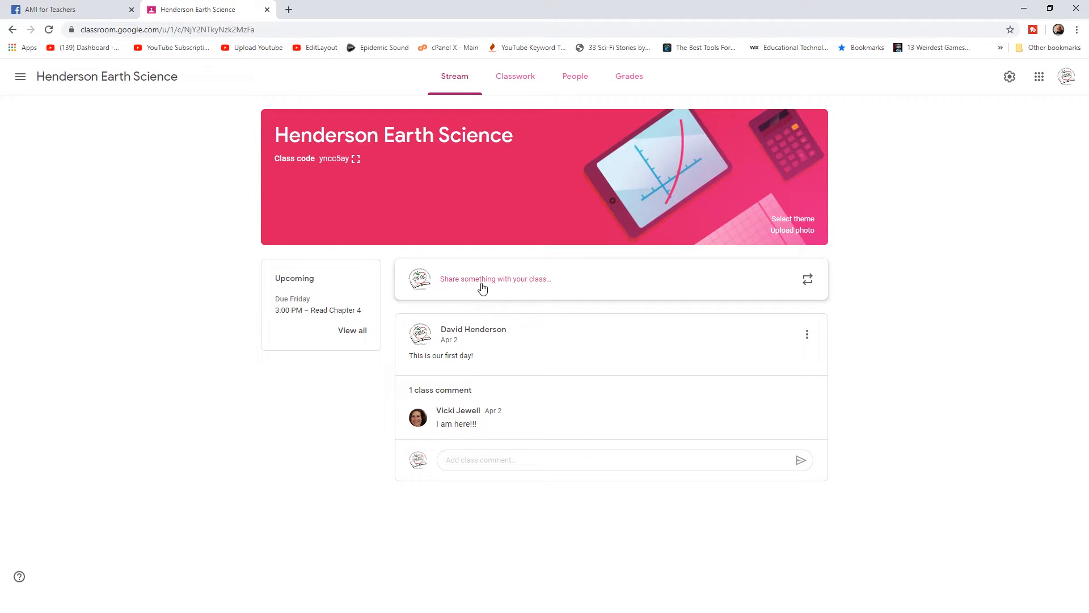
{"action": "left_click", "coordinate": [515, 76]}
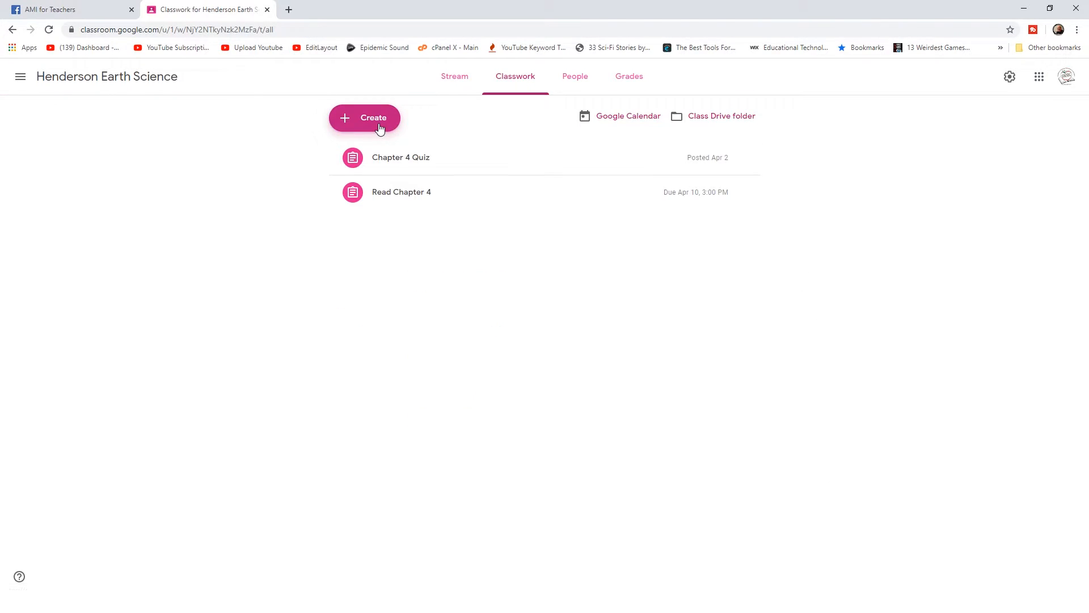
Create a new Material post titled 'Science Demo 01 Video'.
{"action": "left_click", "coordinate": [364, 117]}
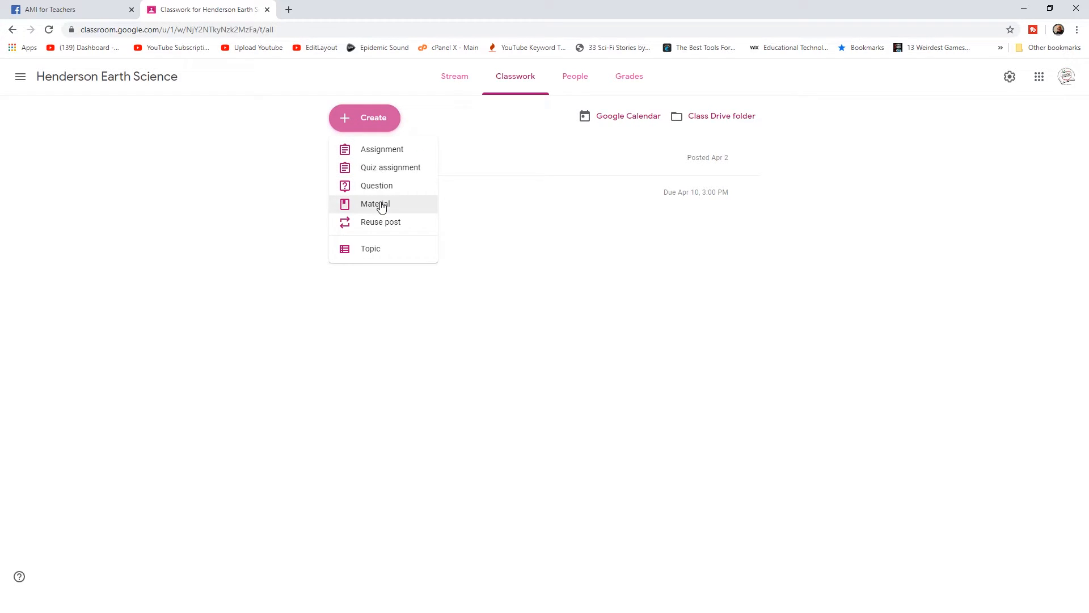
{"action": "left_click", "coordinate": [375, 203]}
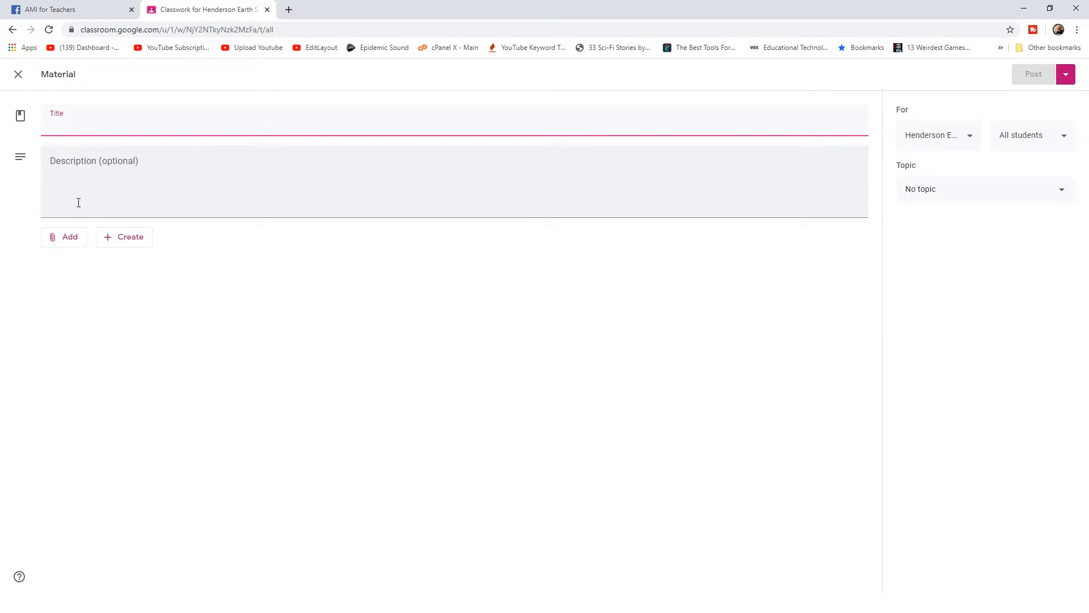
{"action": "type", "text": "Science"}
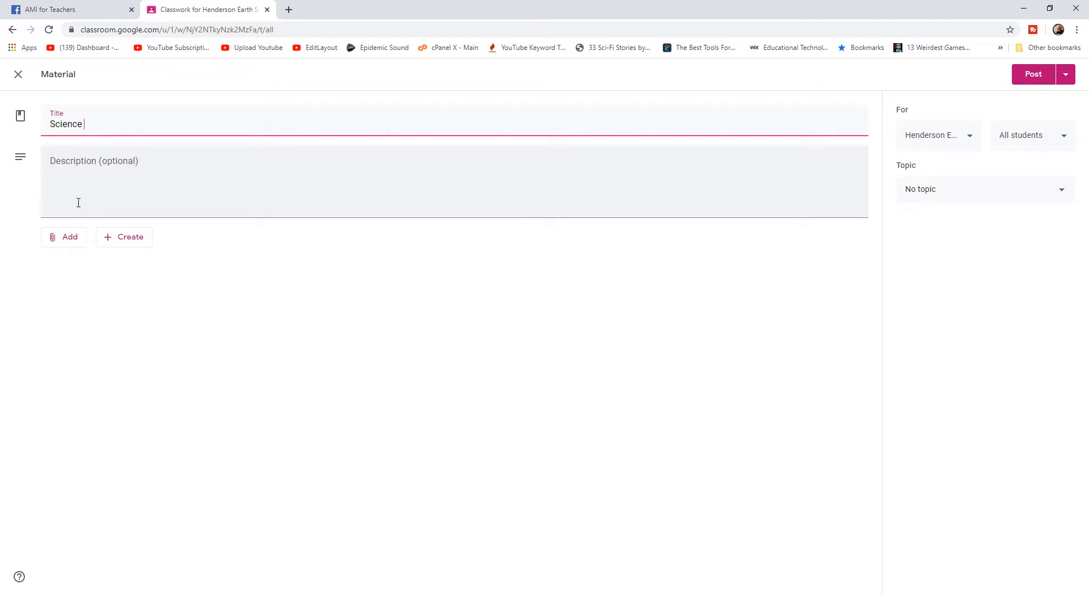
{"action": "type", "text": "Demo 01 V"}
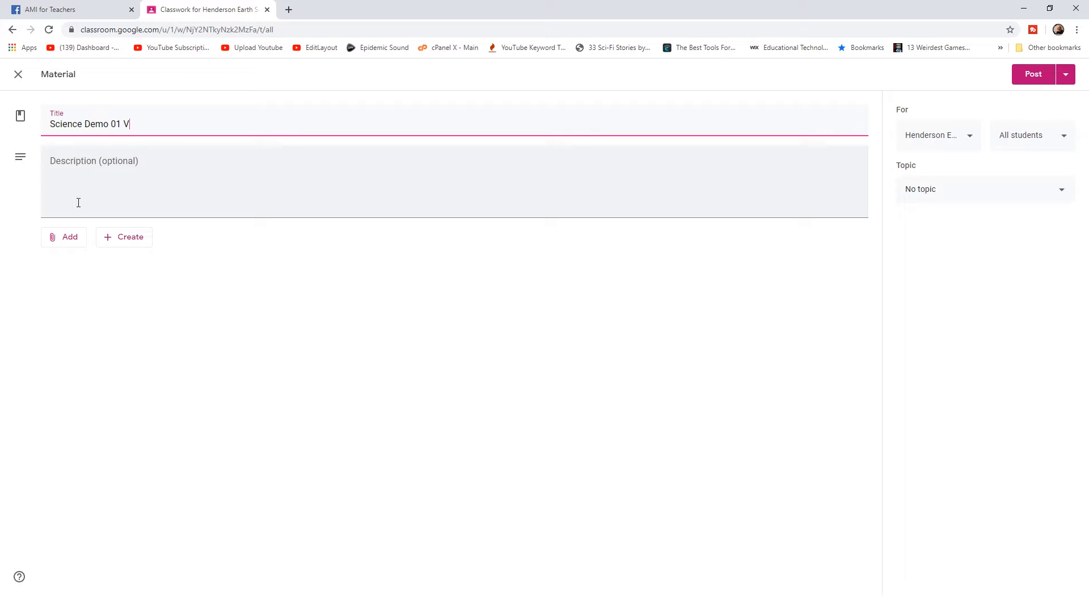
{"action": "type", "text": "ideo"}
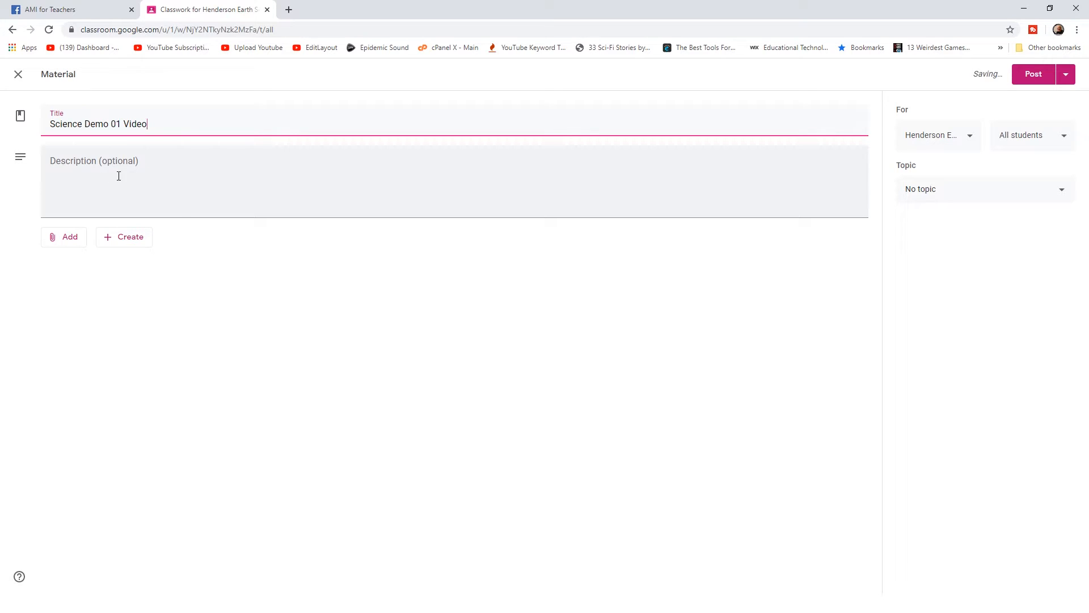
{"action": "mouse_move", "coordinate": [69, 237]}
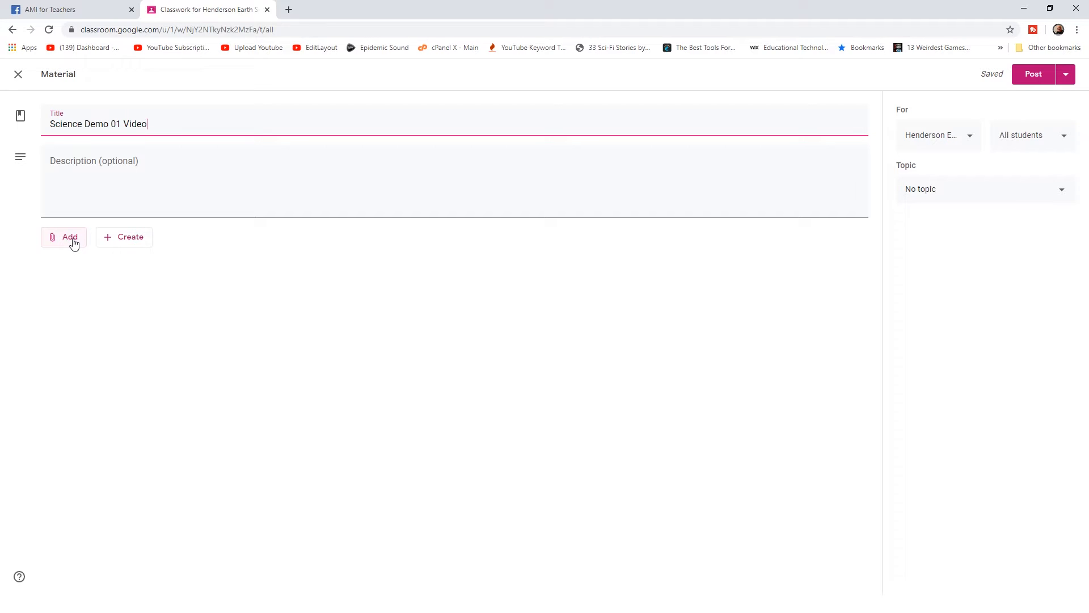
Choose Add > File, select files from this device and go to Documents.
{"action": "left_click", "coordinate": [63, 237]}
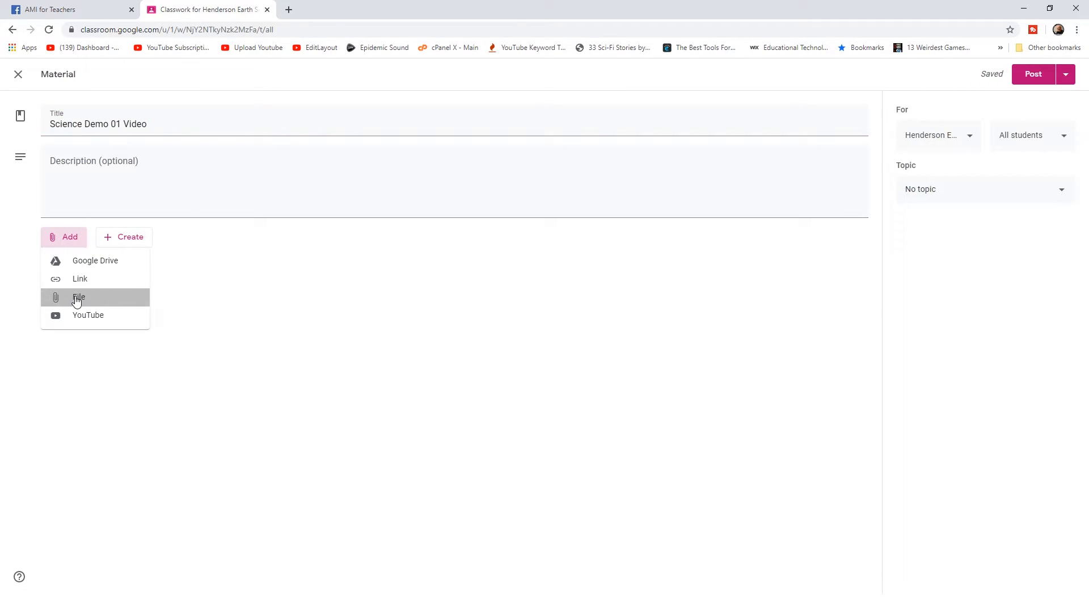
{"action": "left_click", "coordinate": [78, 297]}
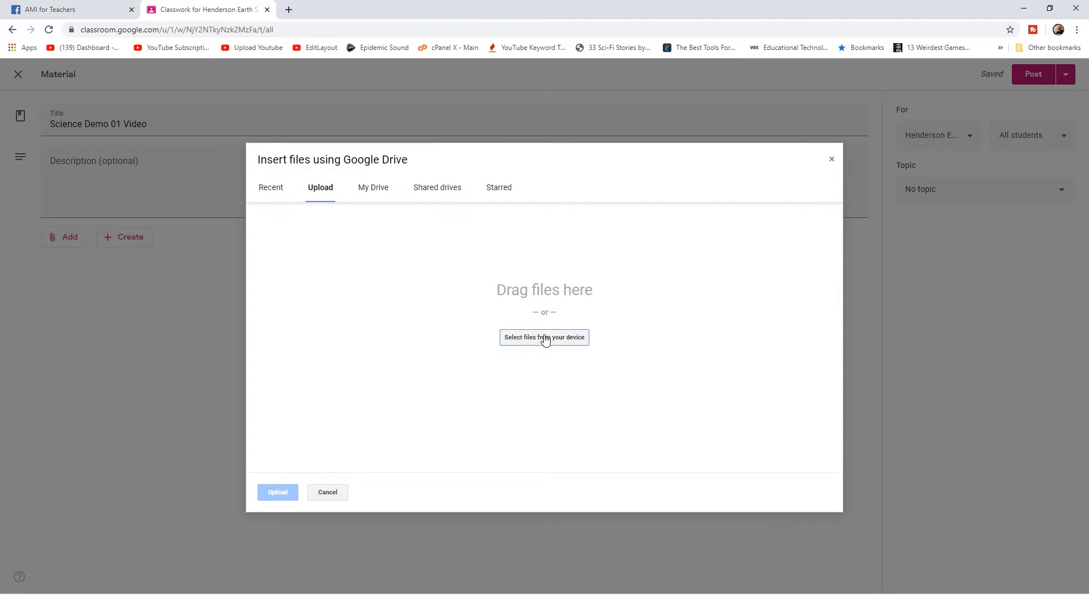
{"action": "left_click", "coordinate": [543, 337]}
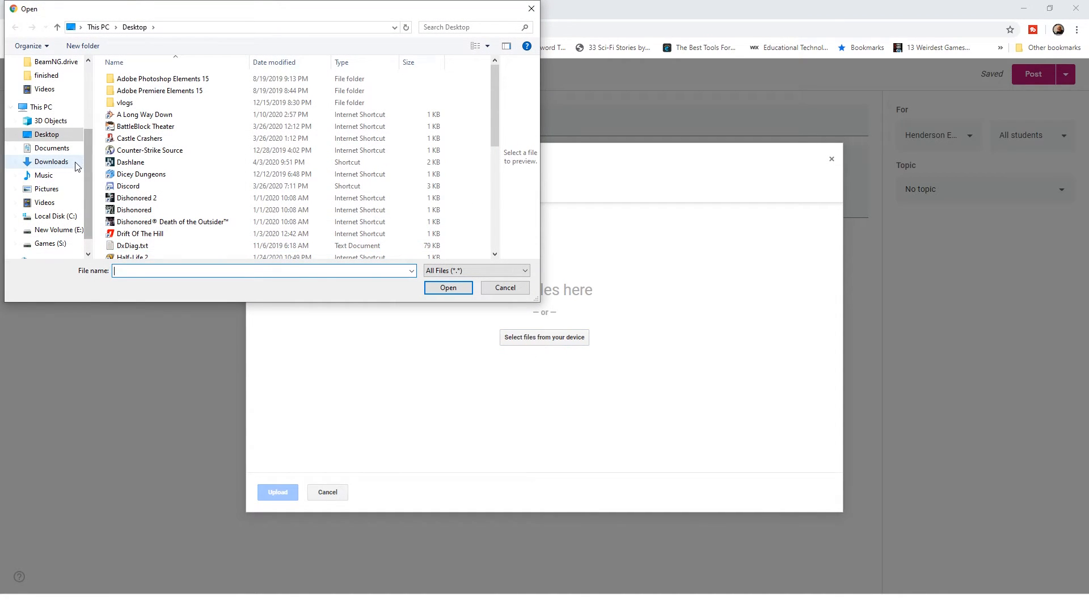
{"action": "left_click", "coordinate": [51, 147]}
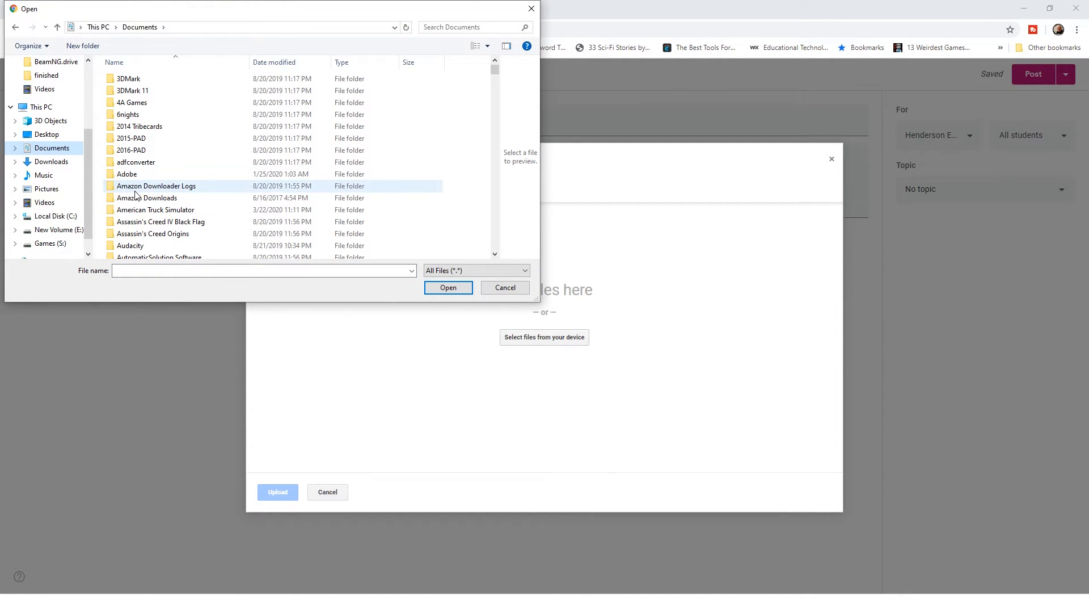
Browse Zoom > 2020-04-05 meeting folder and pick Science-Demo-01.mp4 to upload.
{"action": "scroll", "scroll_direction": "down", "scroll_amount": 3}
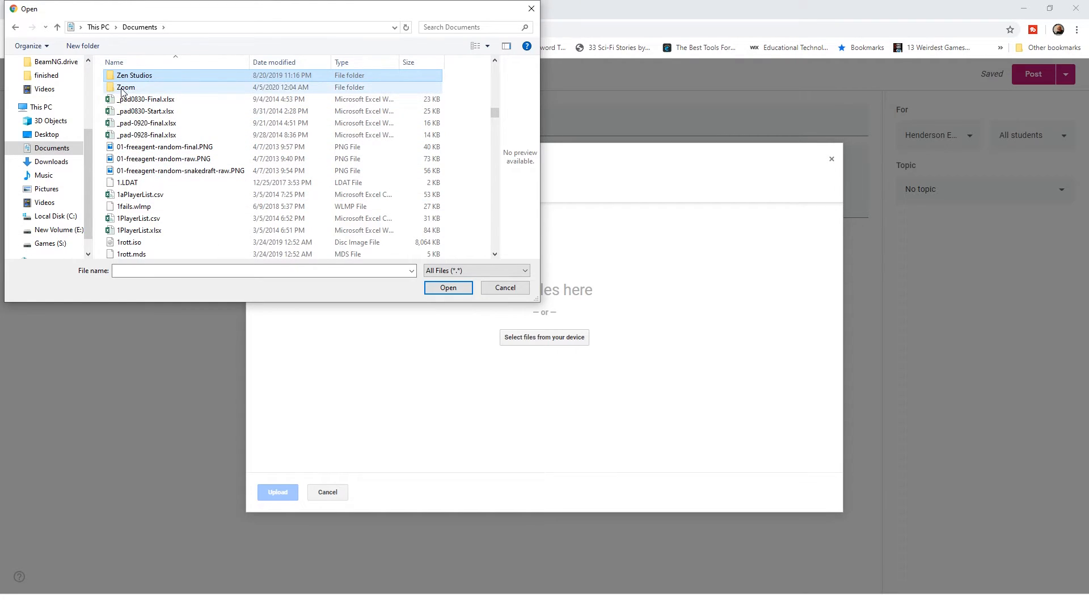
{"action": "double_click", "coordinate": [126, 88]}
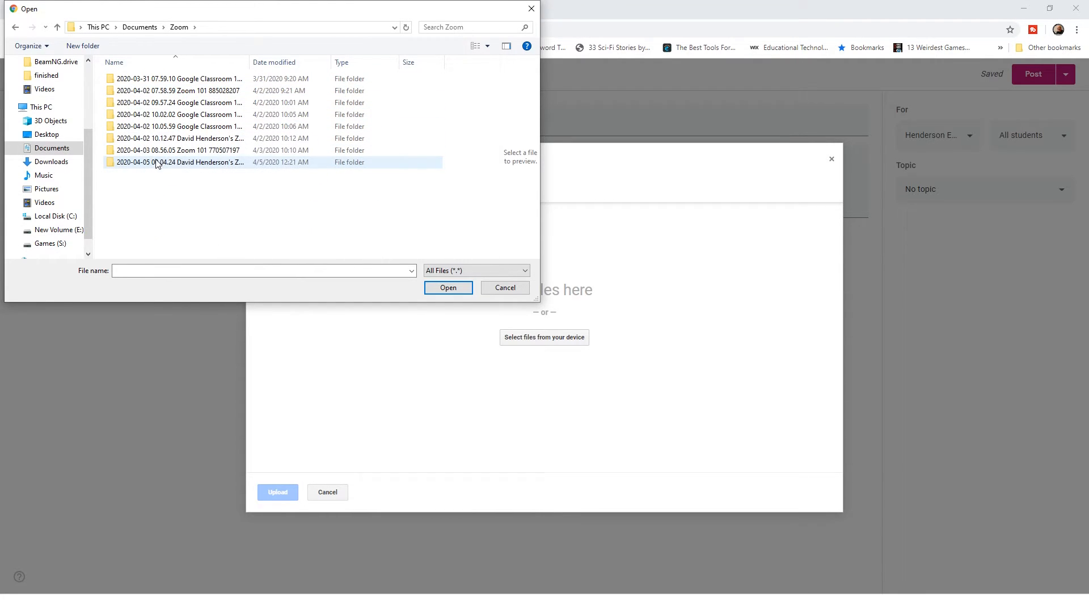
{"action": "double_click", "coordinate": [179, 162]}
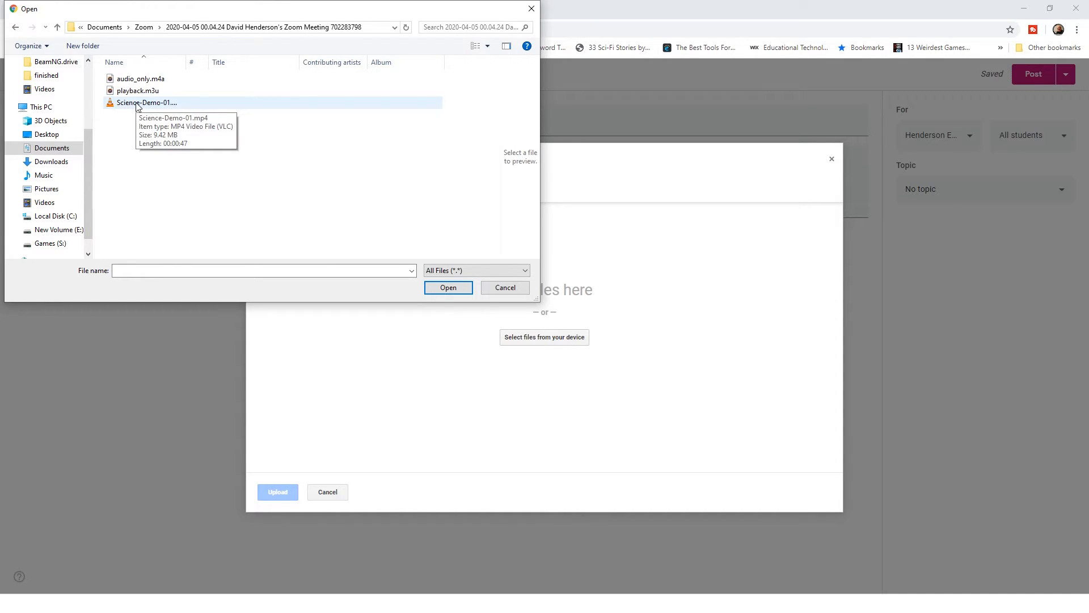
{"action": "left_click", "coordinate": [449, 287]}
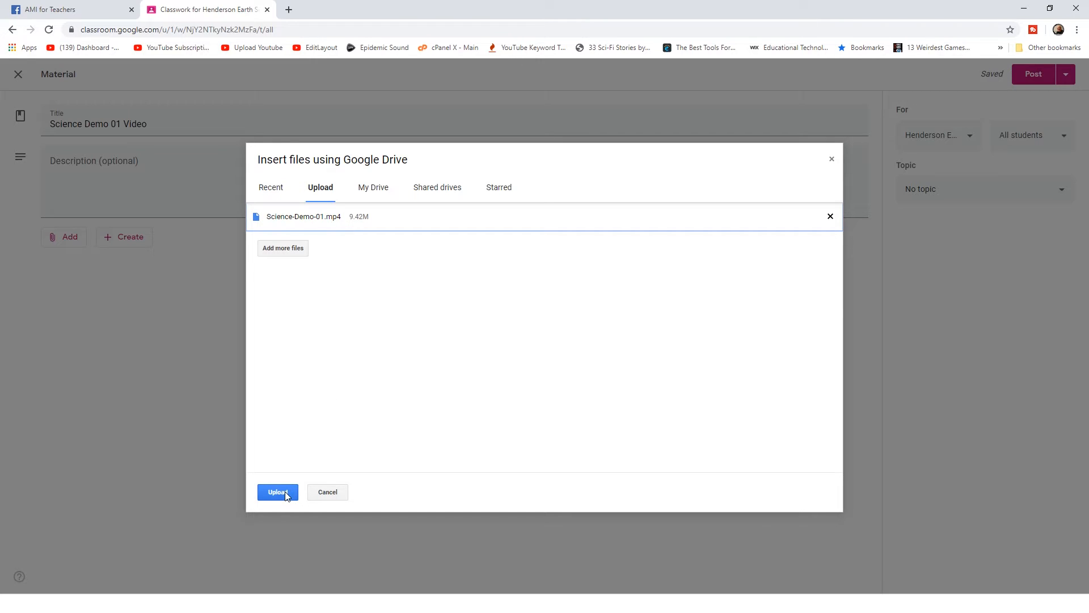
{"action": "left_click", "coordinate": [277, 491]}
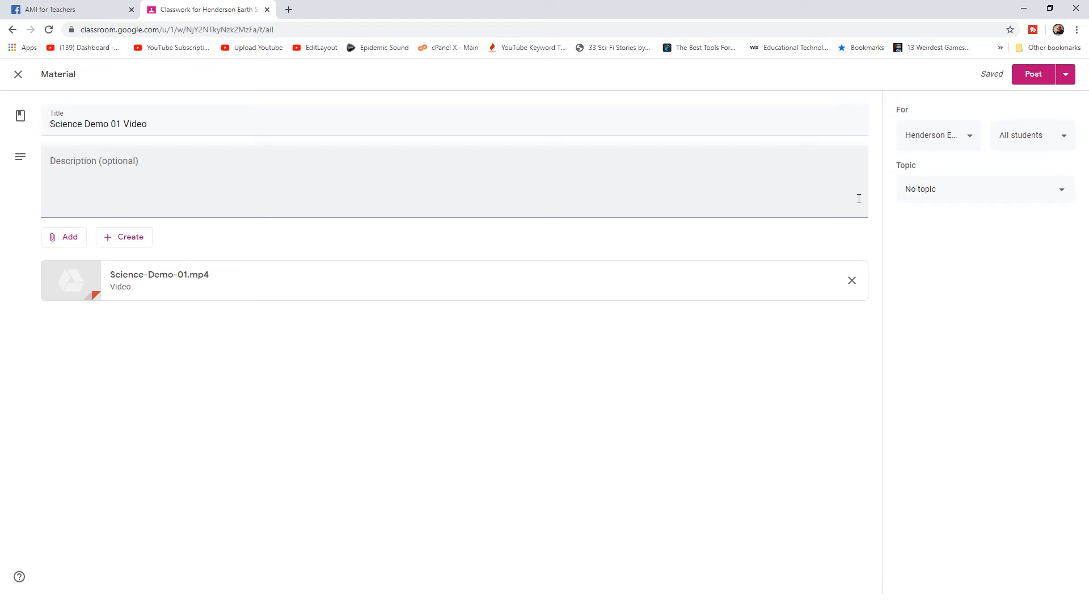
Confirm Henderson Earth Science is the target class and post the material.
{"action": "left_click", "coordinate": [936, 135]}
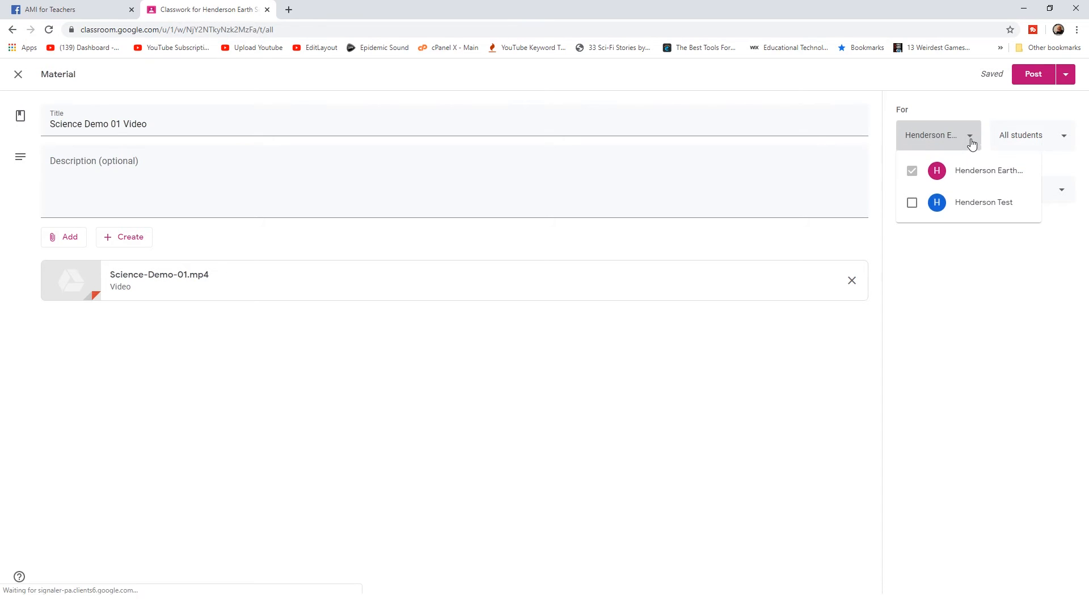
{"action": "left_click", "coordinate": [939, 135]}
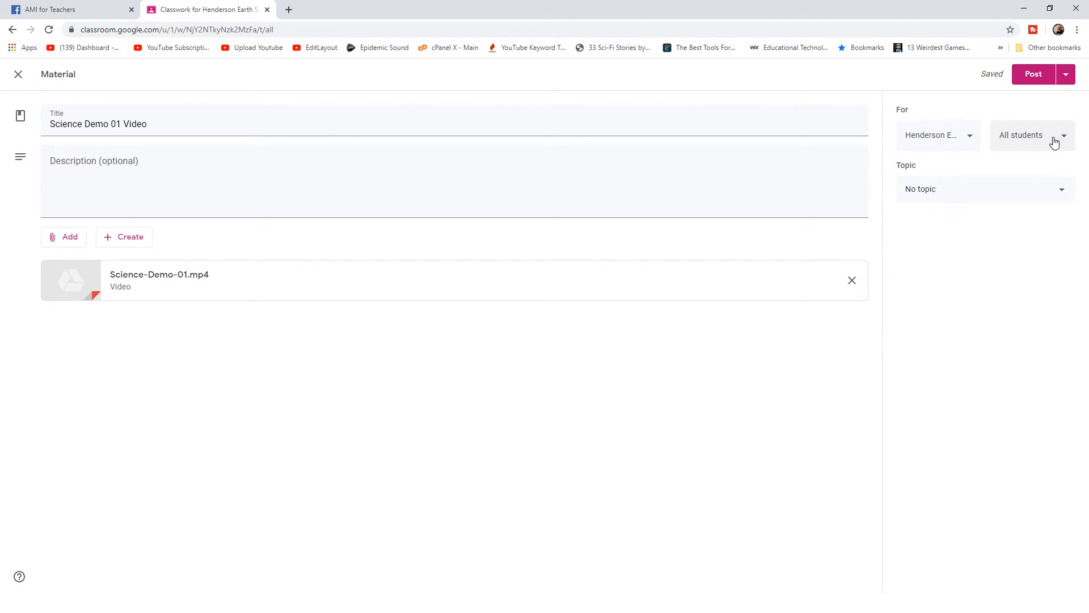
{"action": "left_click", "coordinate": [982, 189]}
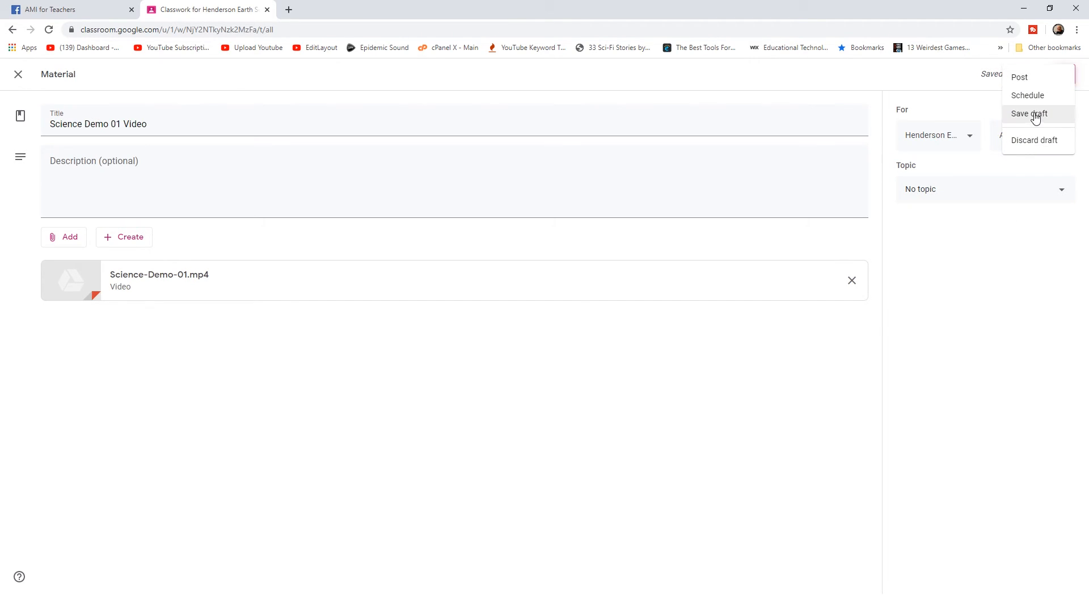
{"action": "mouse_move", "coordinate": [1020, 77]}
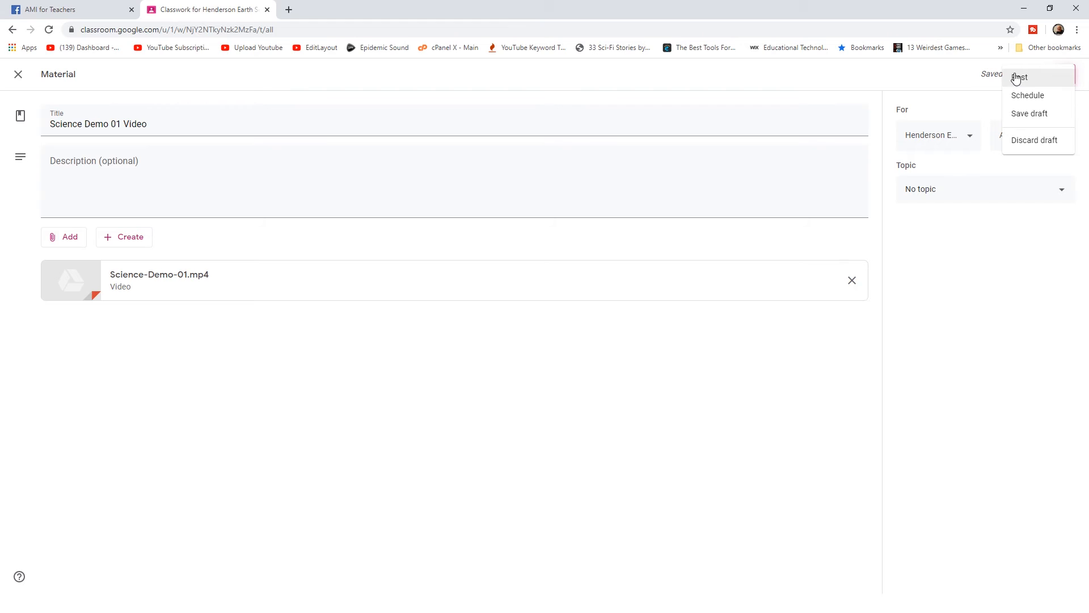
{"action": "left_click", "coordinate": [1019, 77]}
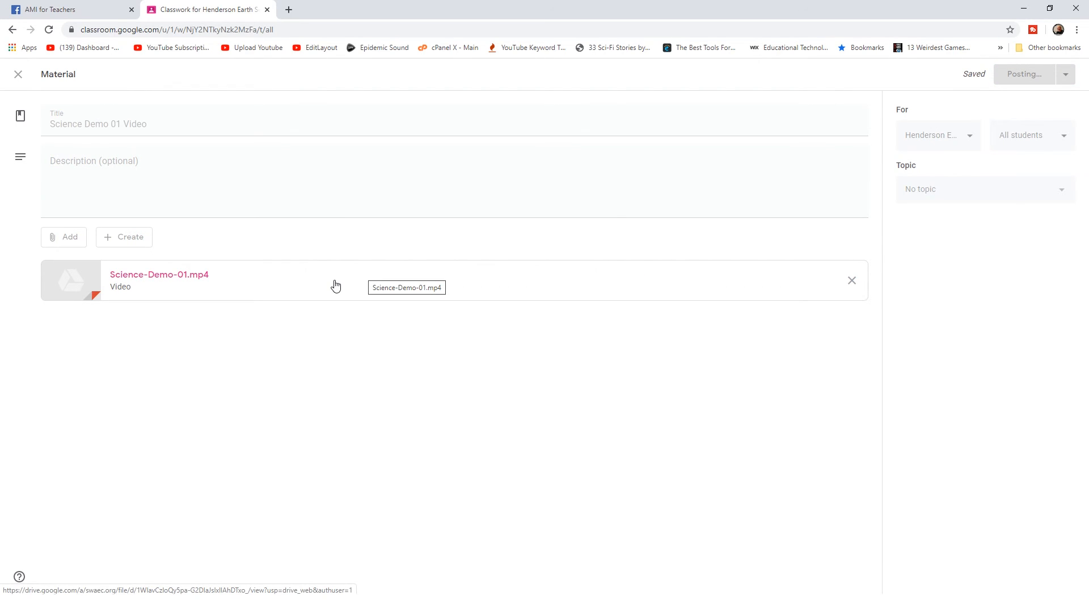
{"action": "left_click", "coordinate": [1022, 73]}
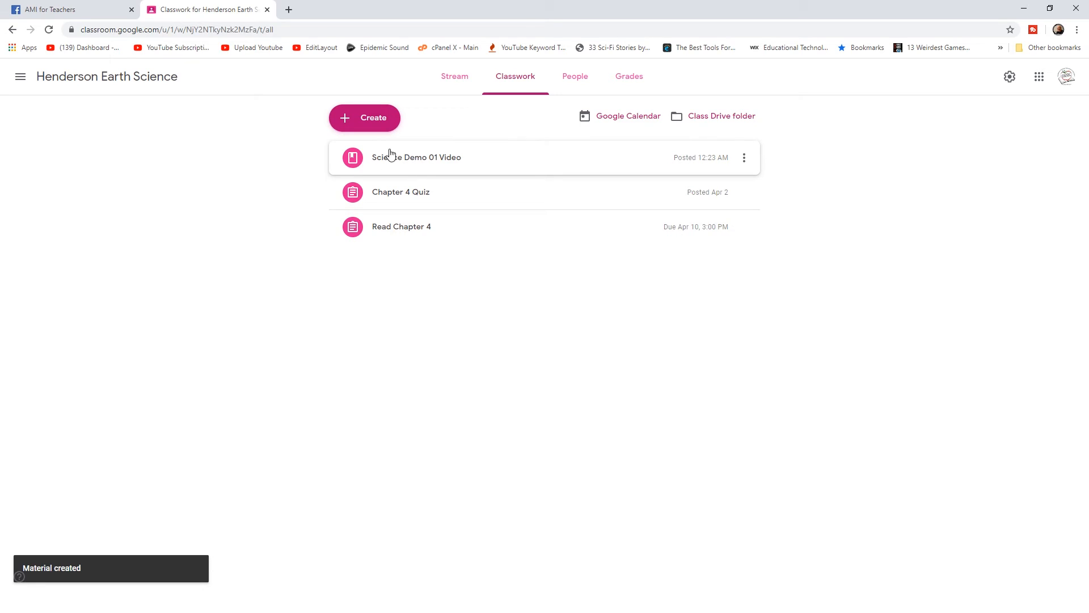
{"action": "mouse_move", "coordinate": [502, 160]}
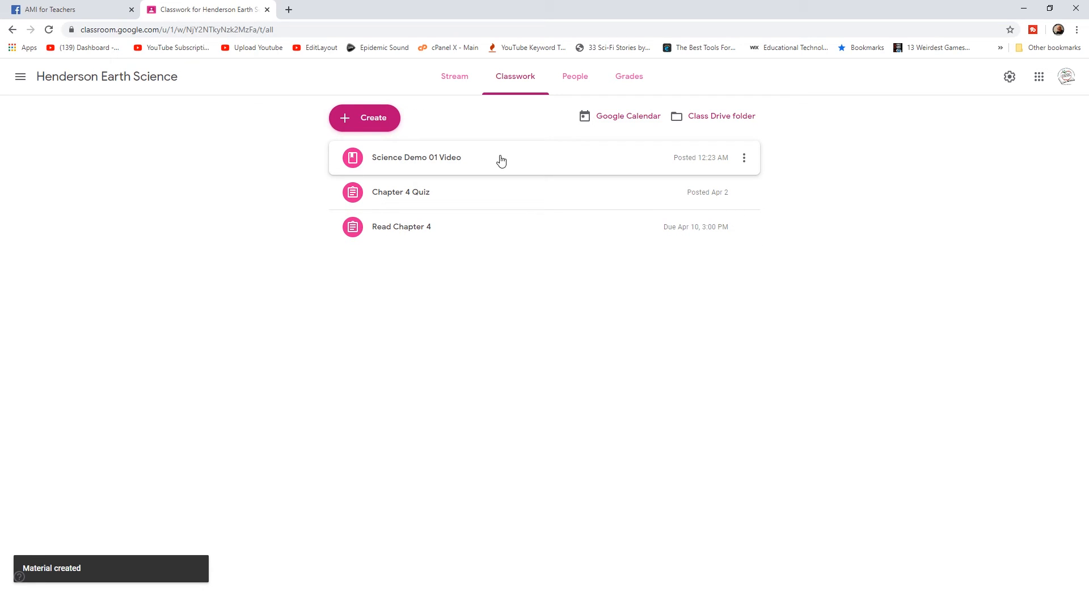
{"action": "mouse_move", "coordinate": [458, 280]}
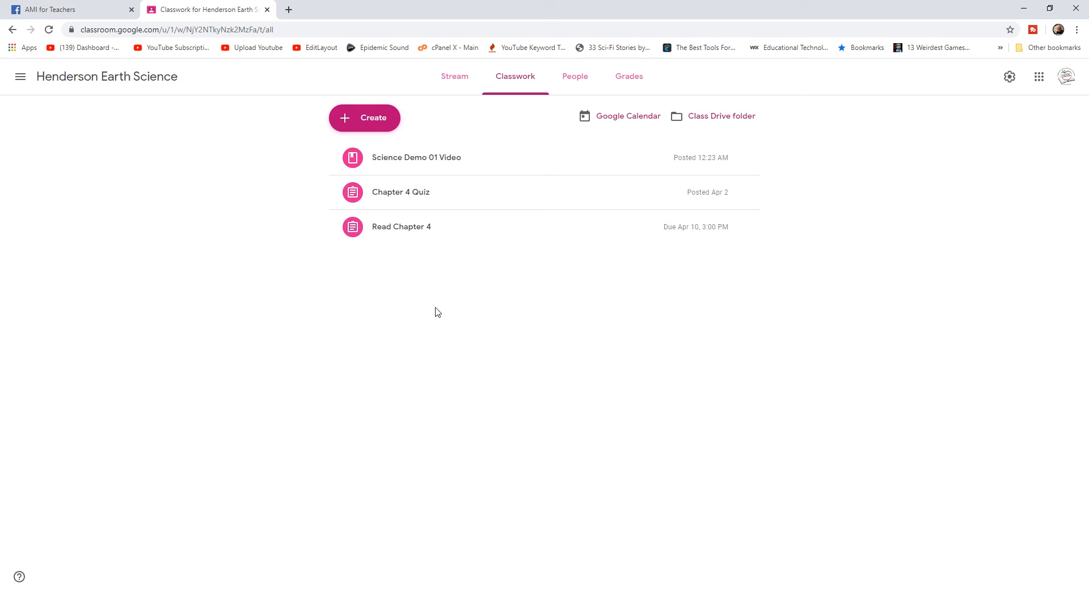
{"action": "mouse_move", "coordinate": [444, 309]}
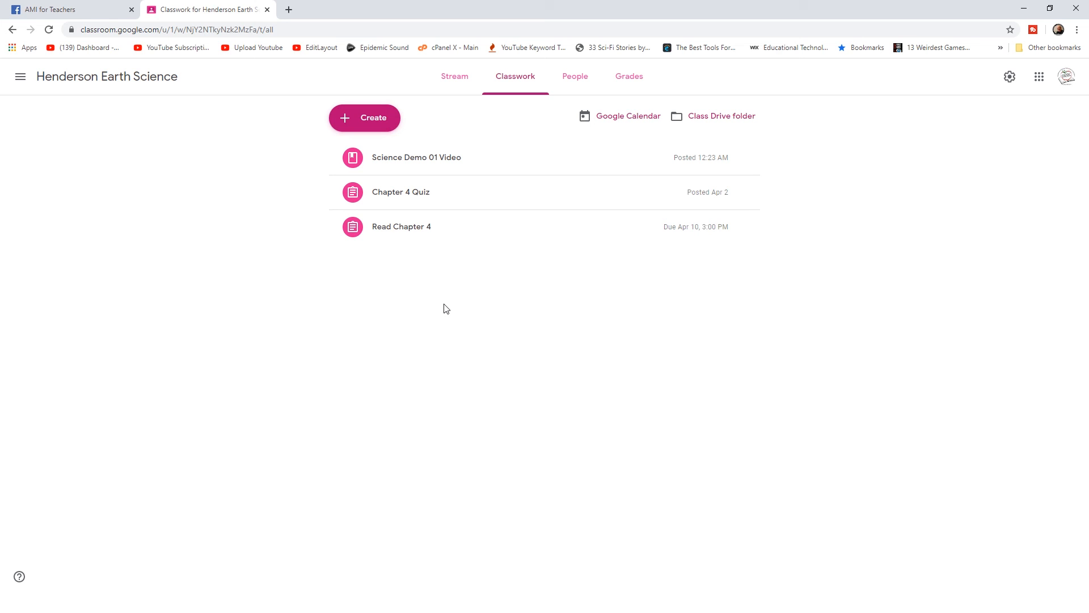